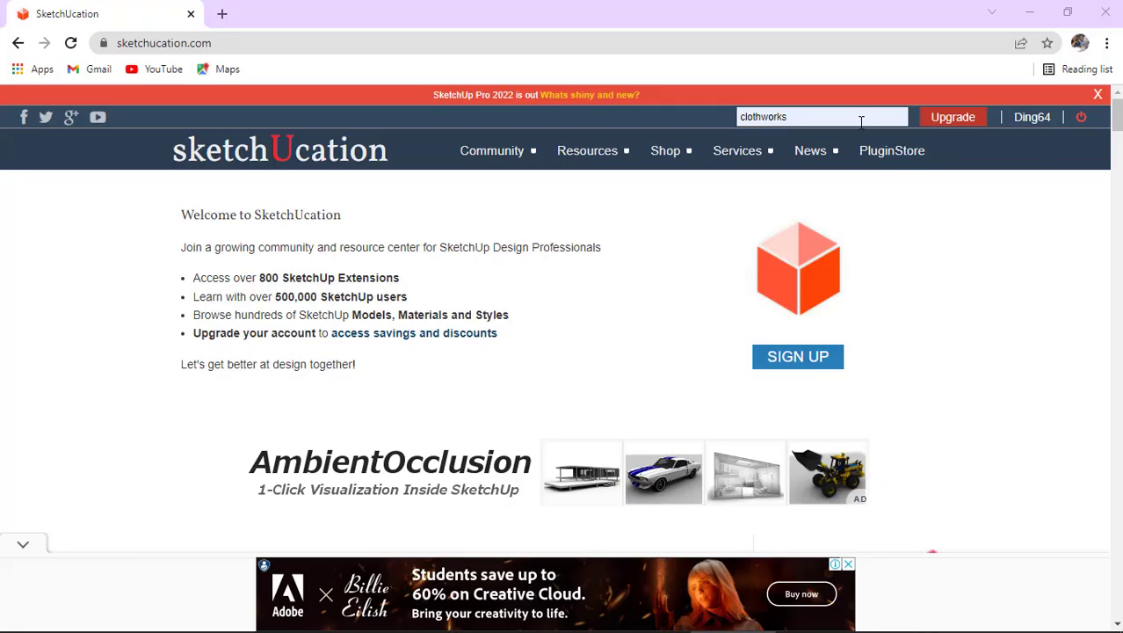
- Run the SketchUcation search for 'clothworks'
key("Return")
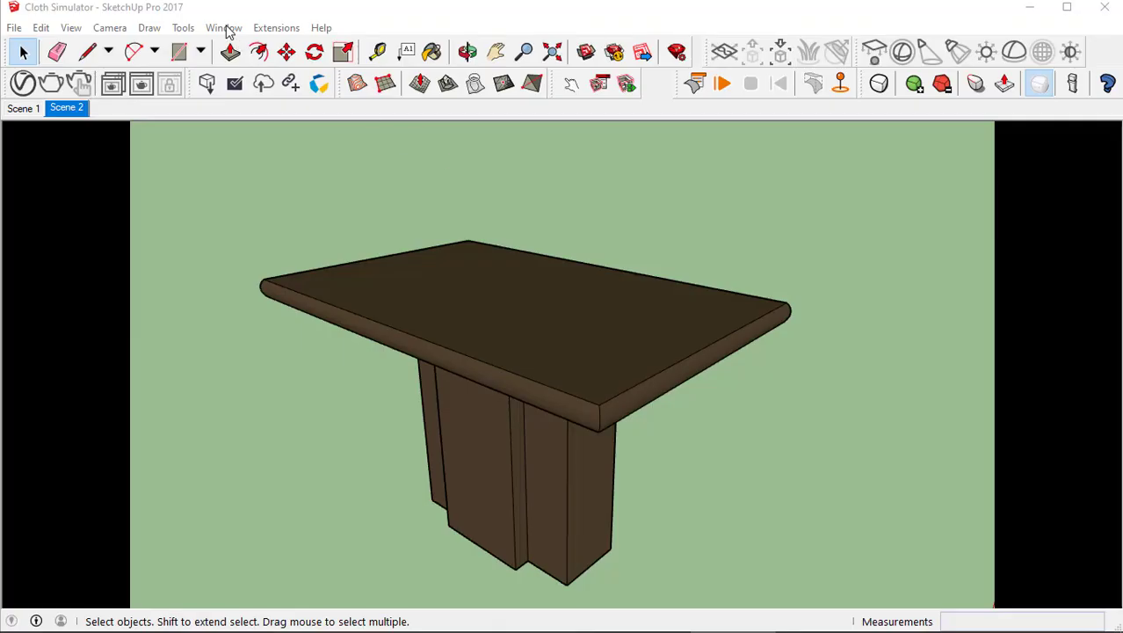
- Install the ClothWorks .rbz file through the Extension Manager
left_click(223, 27)
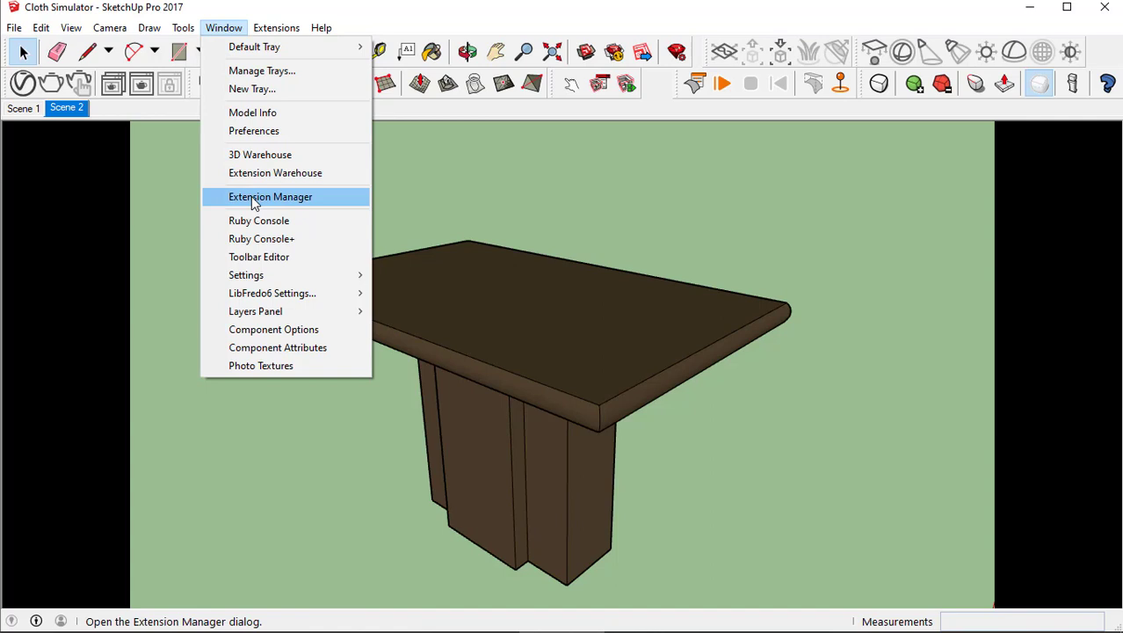
left_click(270, 196)
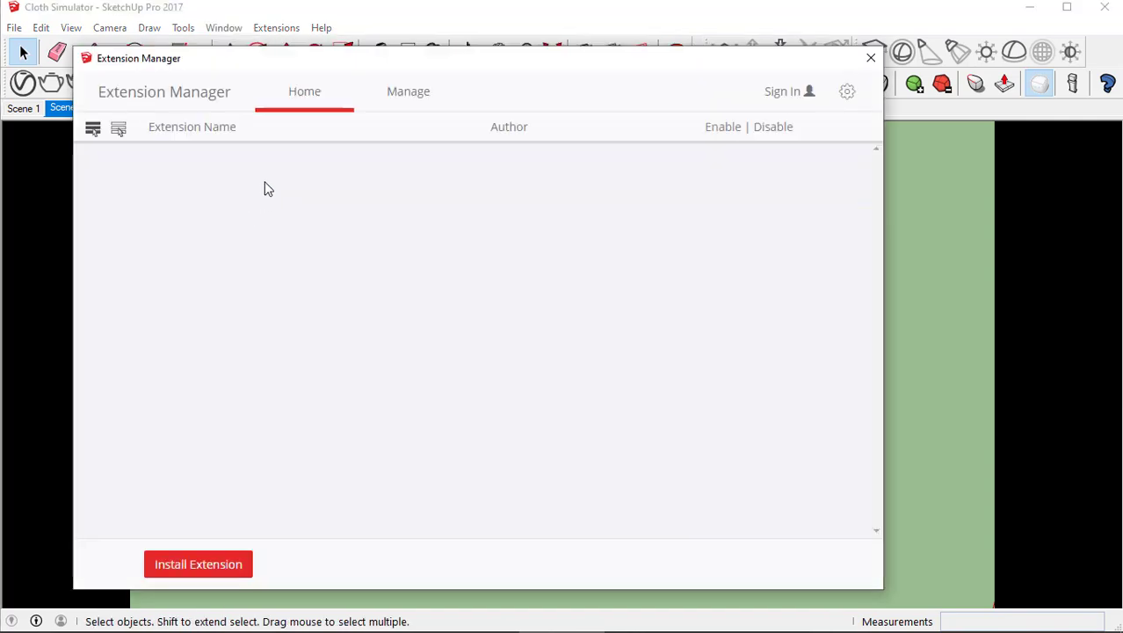
left_click(305, 91)
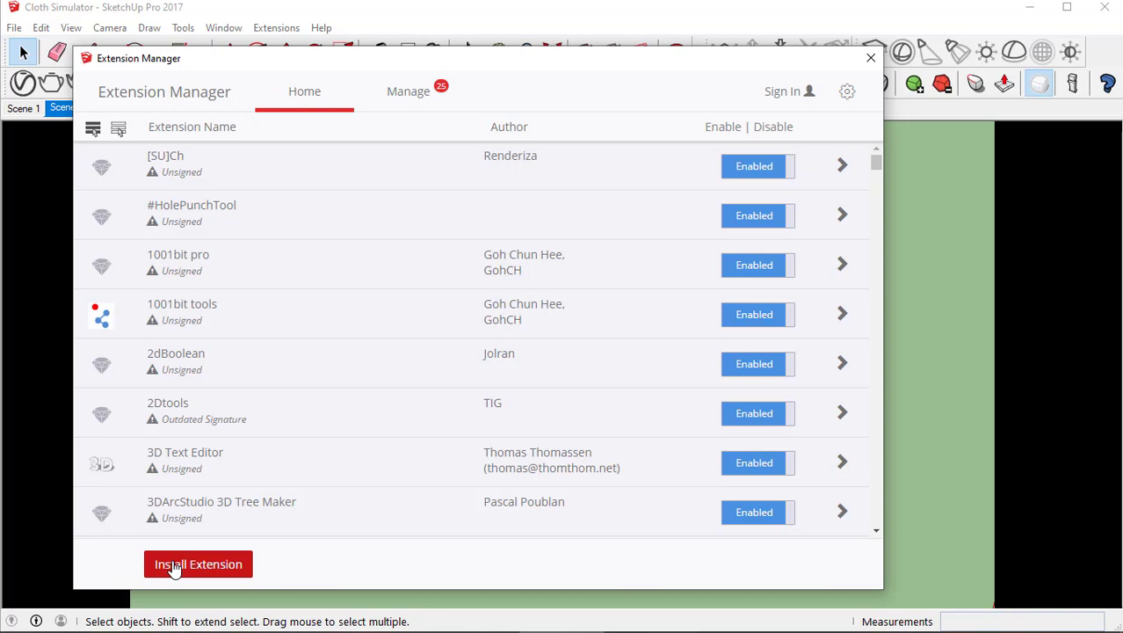
left_click(870, 58)
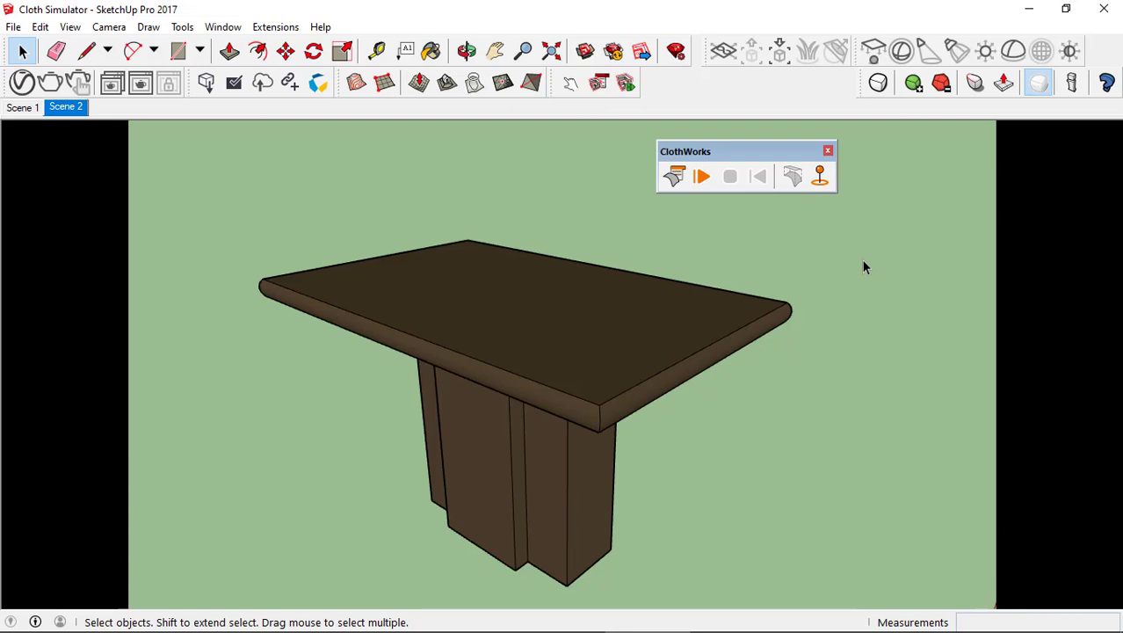
- Confirm ClothWorks is checked in the Toolbars list, then close the dialog
left_click(70, 26)
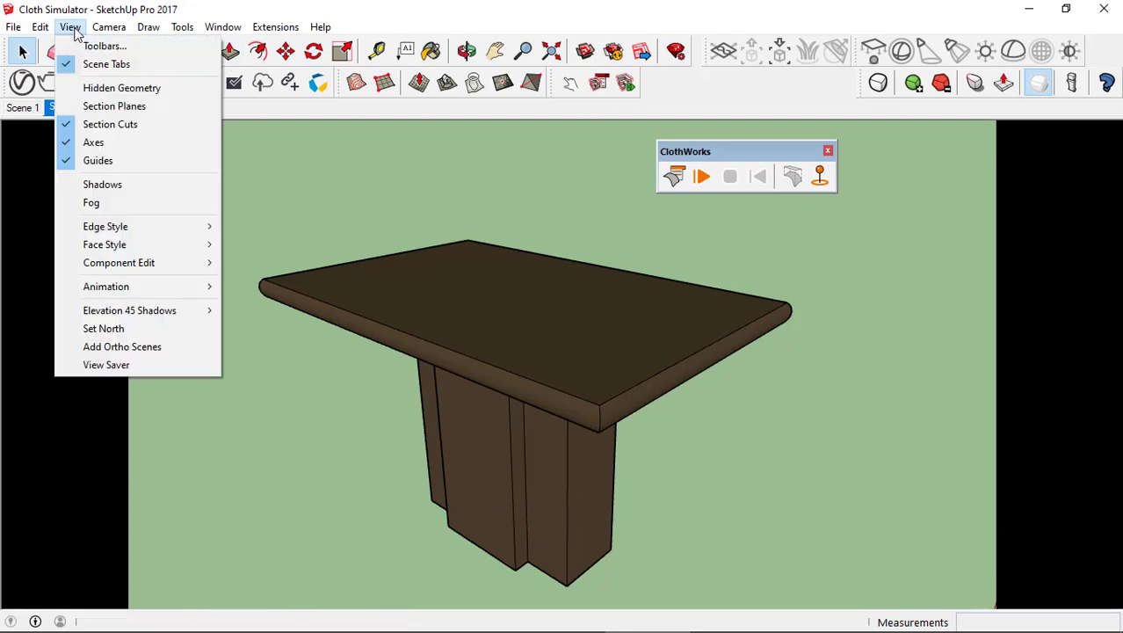
mouse_move(103, 46)
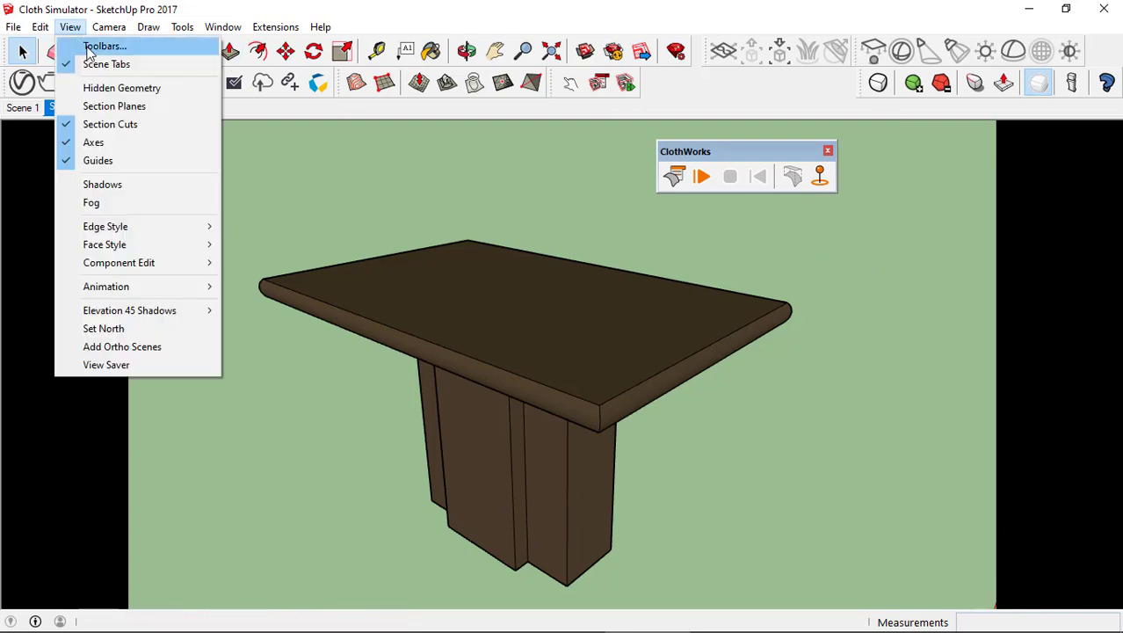
left_click(103, 46)
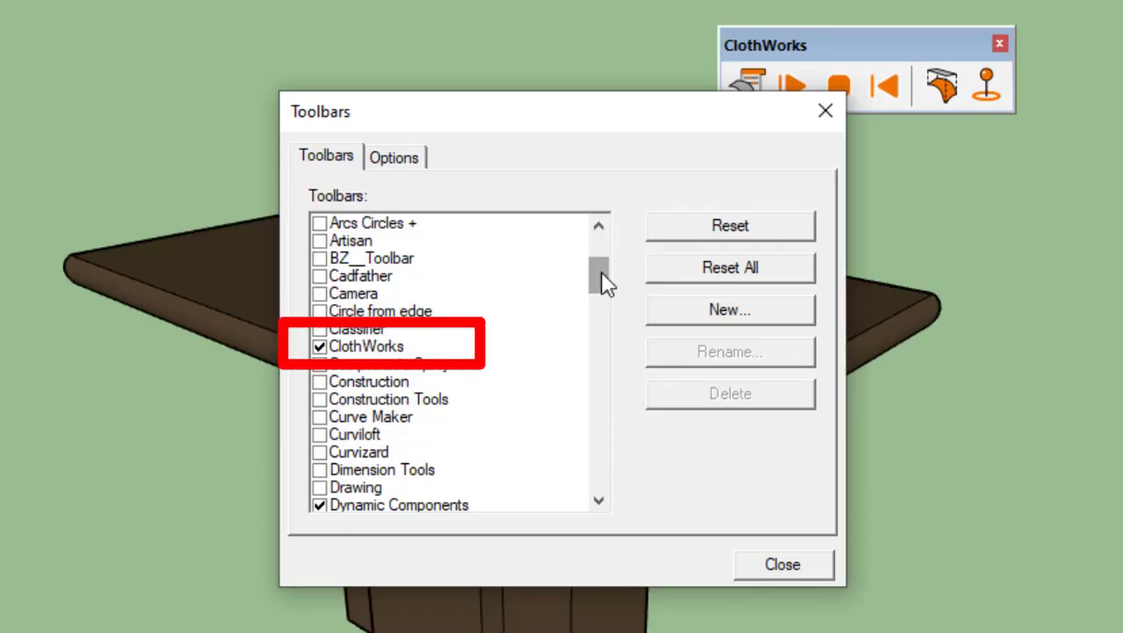
left_click(781, 564)
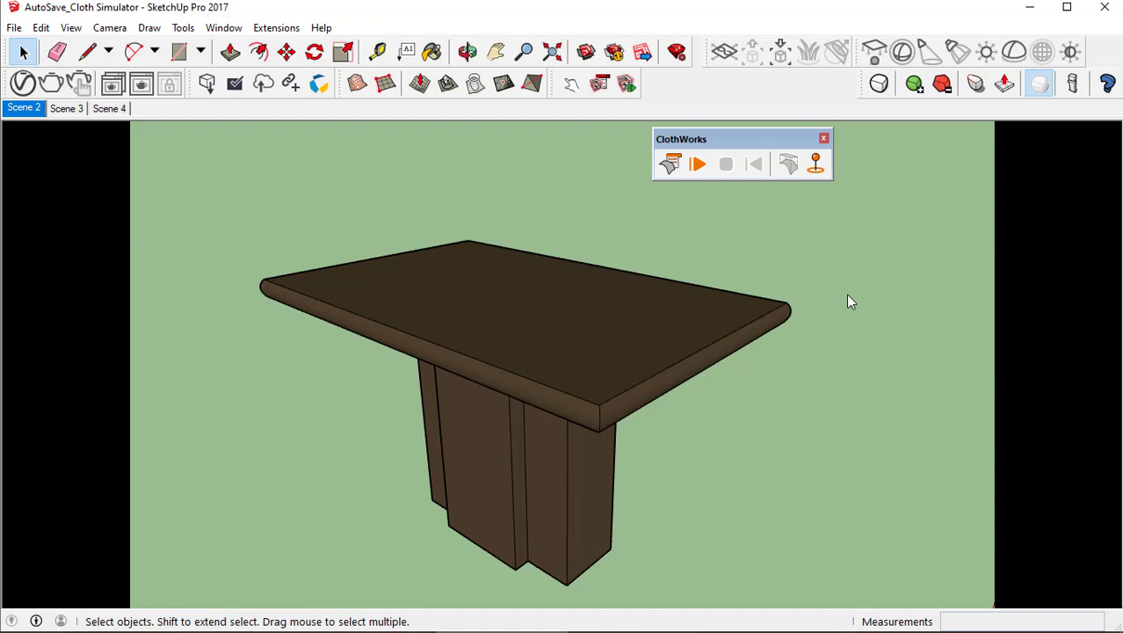
mouse_move(615, 318)
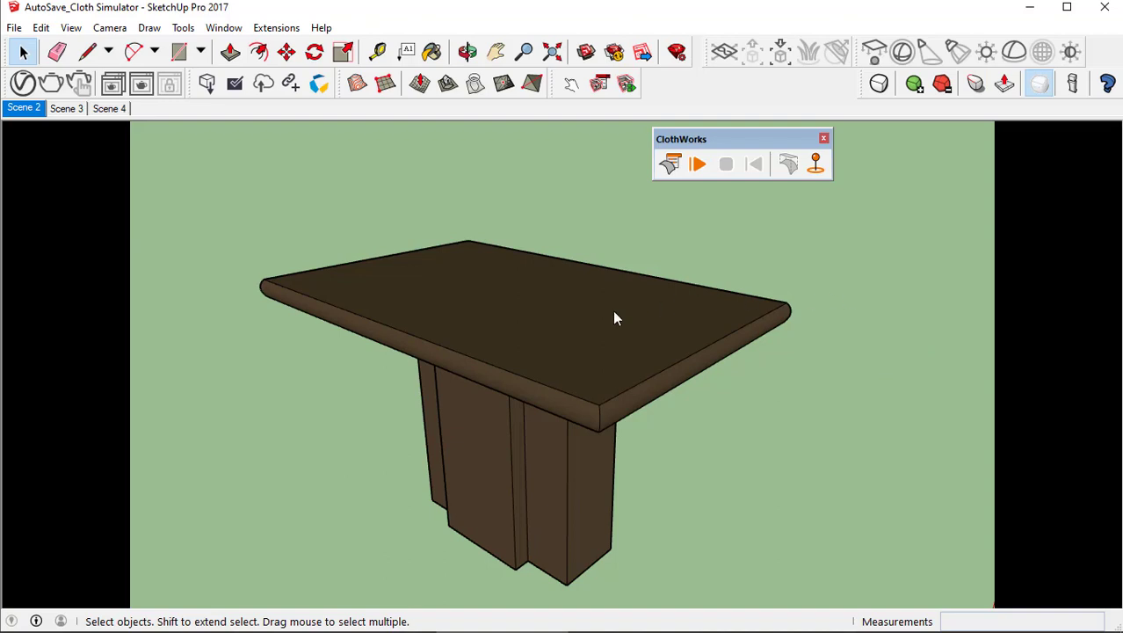
mouse_move(588, 325)
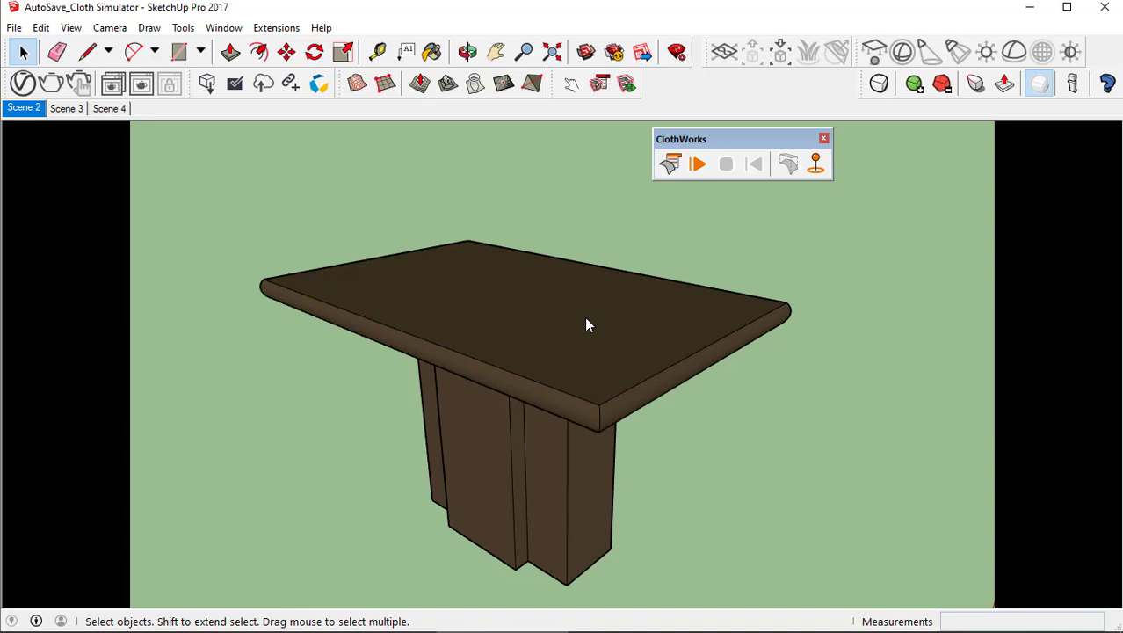
- Set the table as a ClothWorks collider with Make Collider, then deselect it
left_click(587, 325)
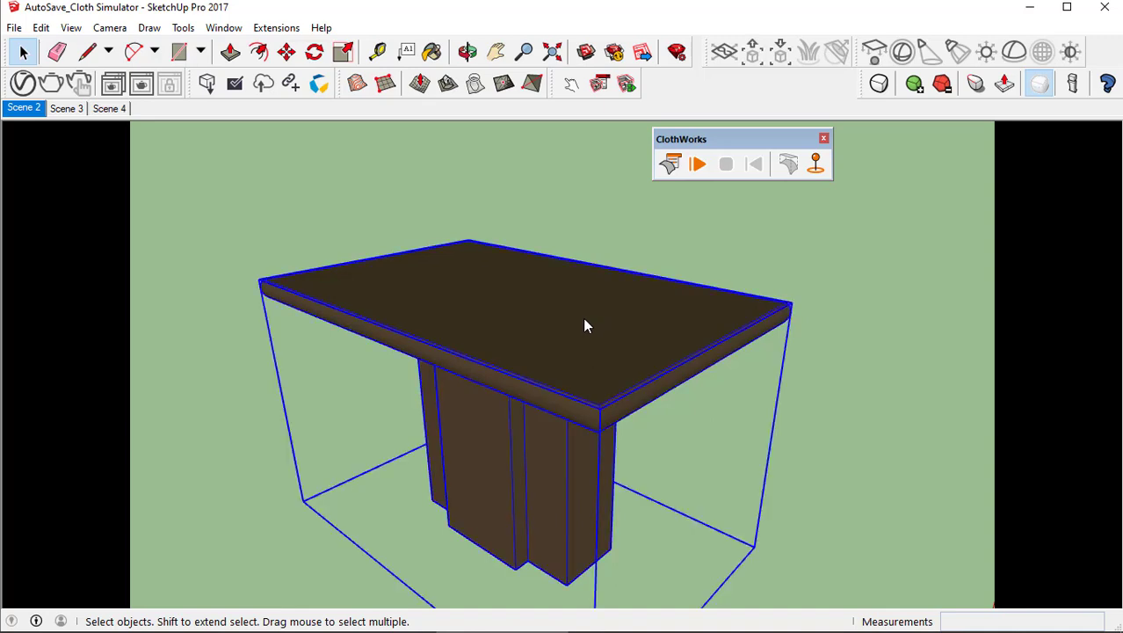
right_click(587, 326)
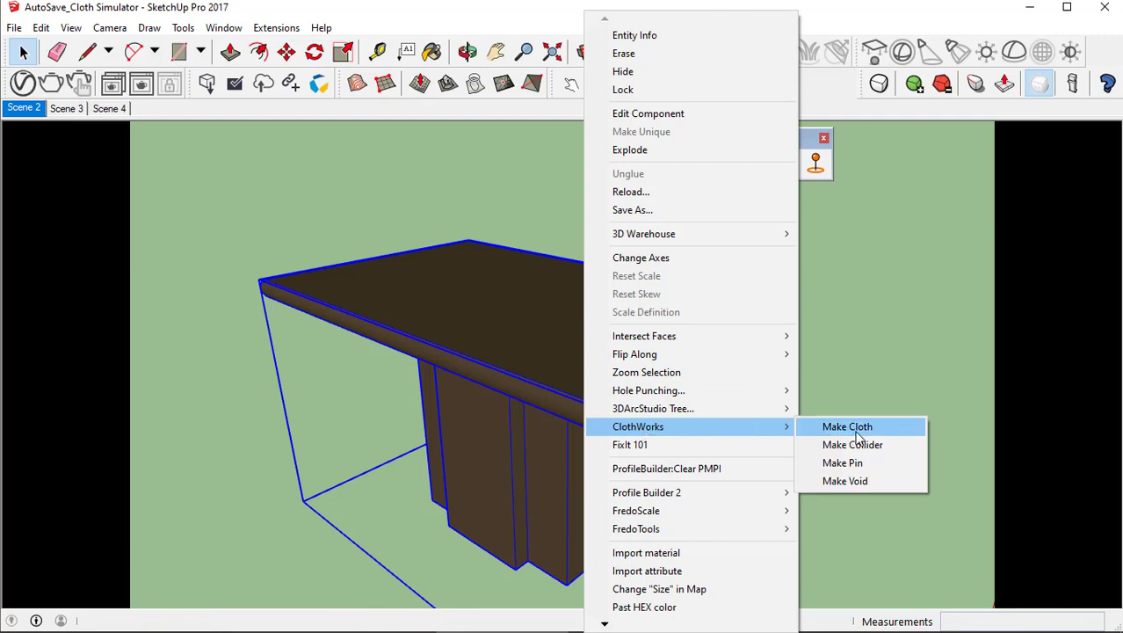
mouse_move(853, 444)
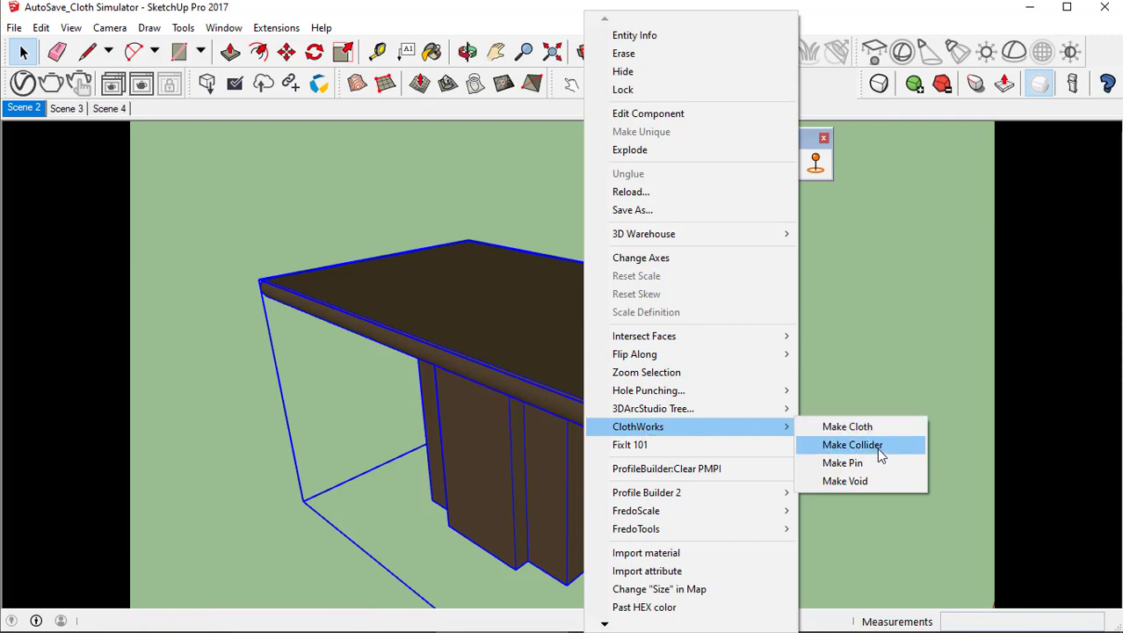
left_click(852, 444)
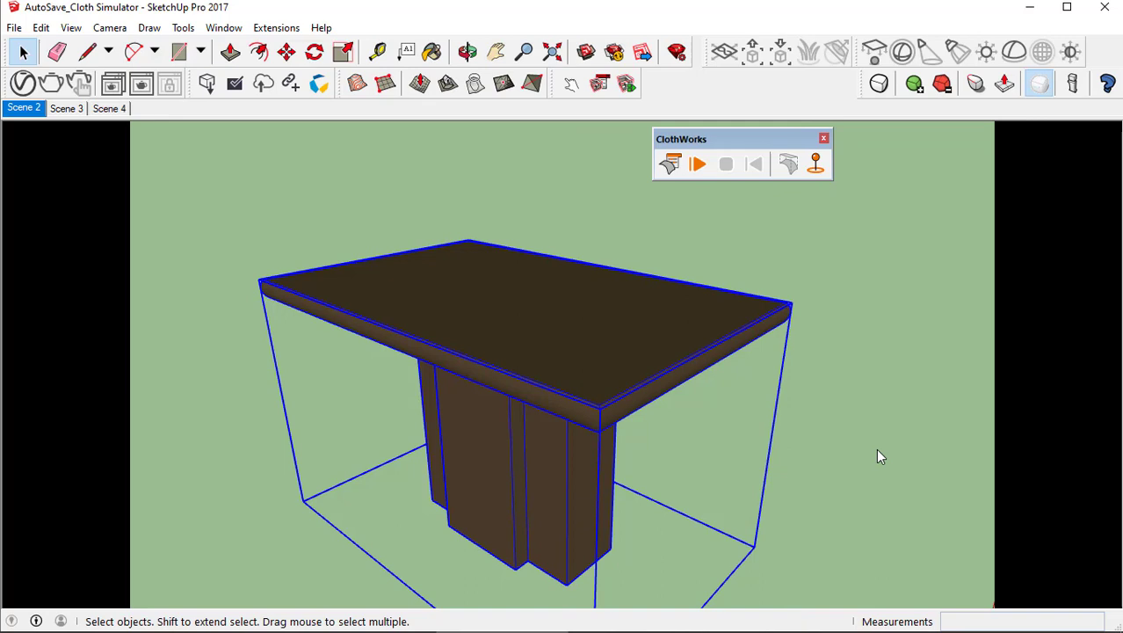
left_click(65, 108)
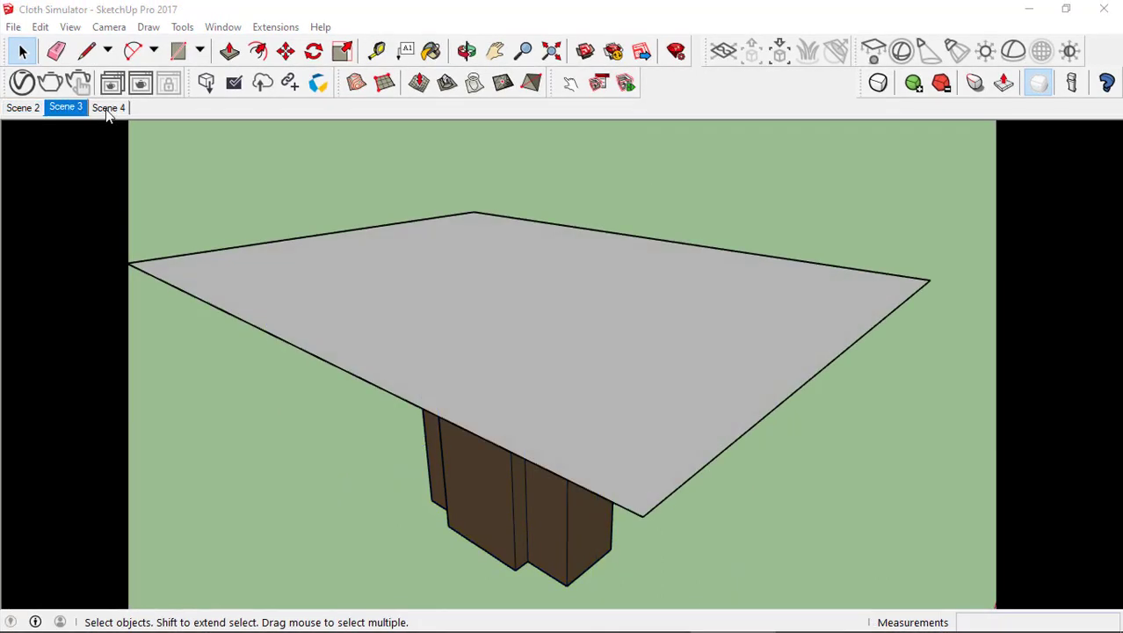
- Go to Scene 4 and select the rectangle hovering above the table
left_click(108, 107)
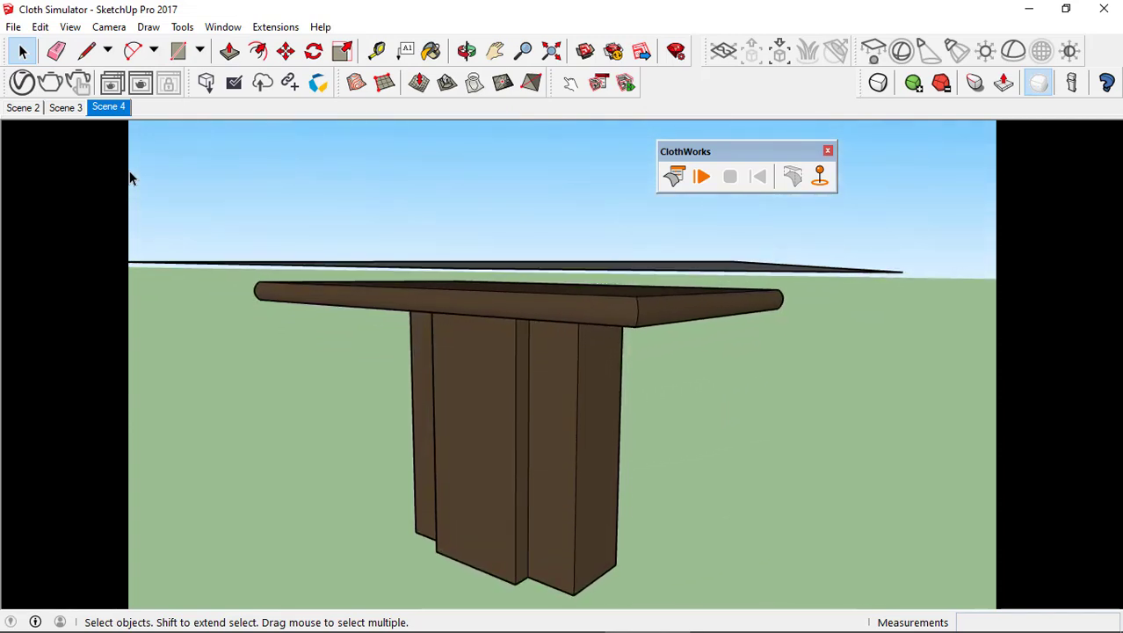
left_click(702, 175)
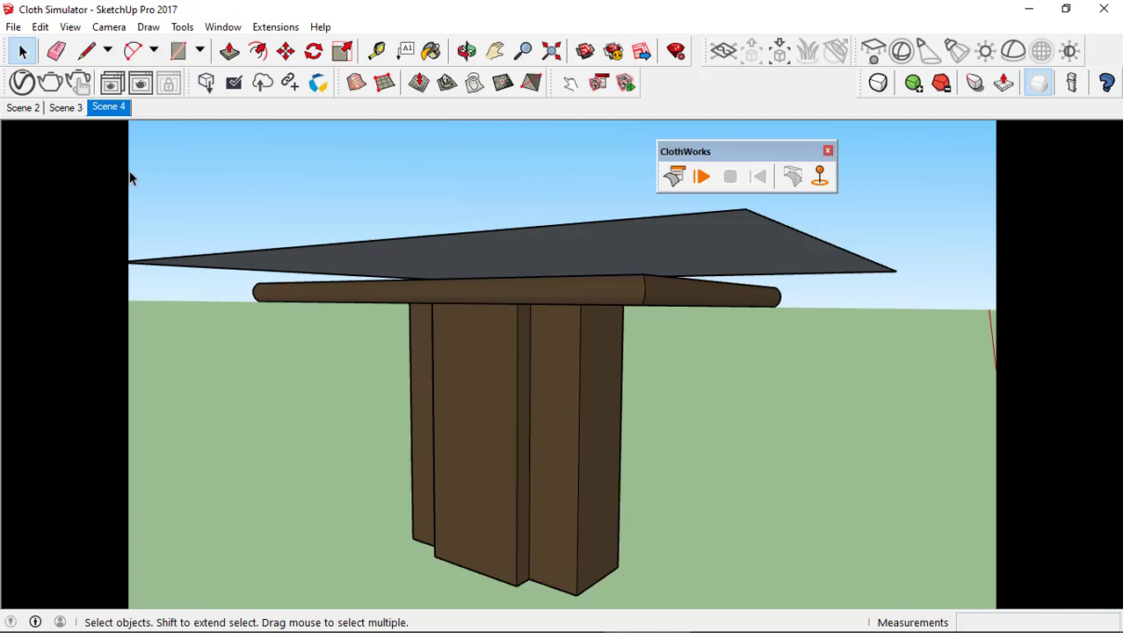
left_click(701, 176)
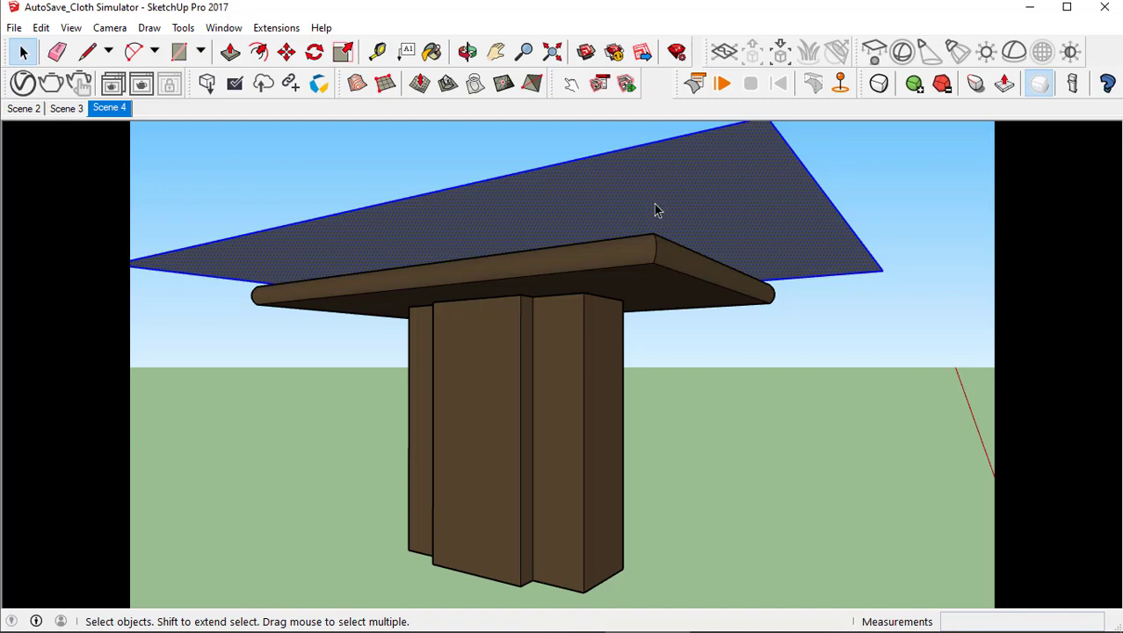
- Bring up the rectangle's context menu to make it a group
right_click(655, 209)
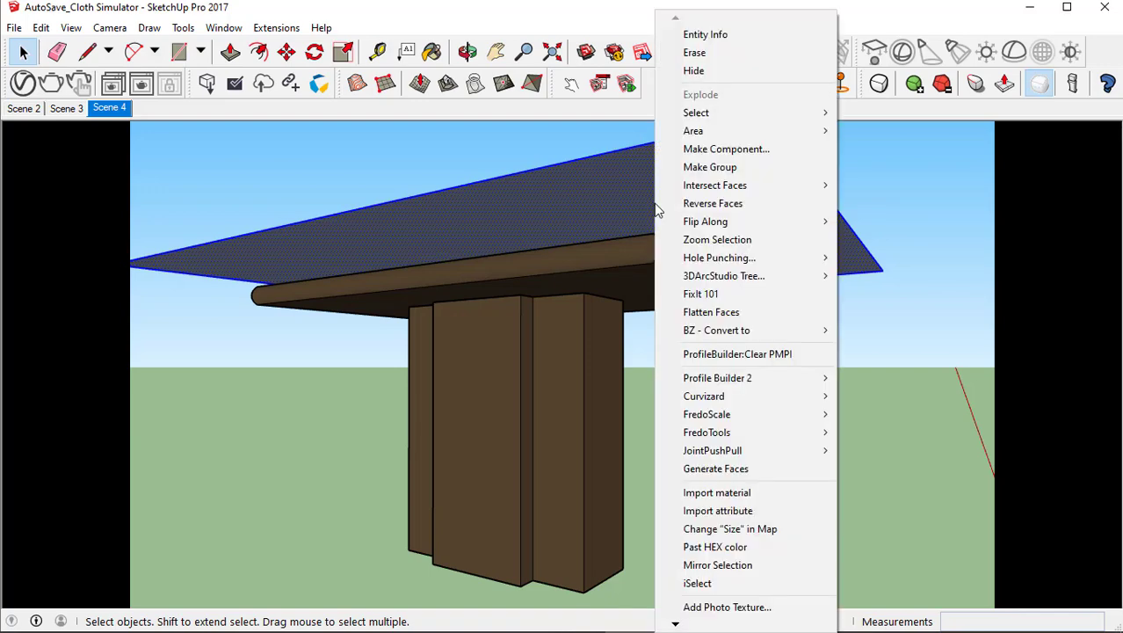
mouse_move(710, 167)
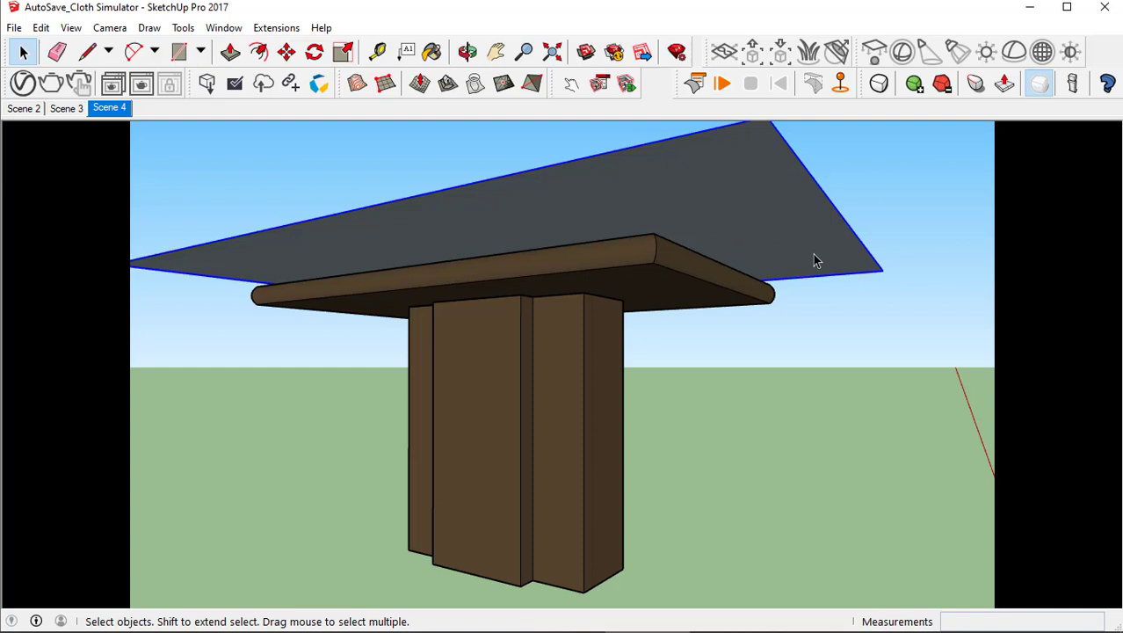
- Set the rectangle group as ClothWorks cloth with Make Cloth
right_click(813, 259)
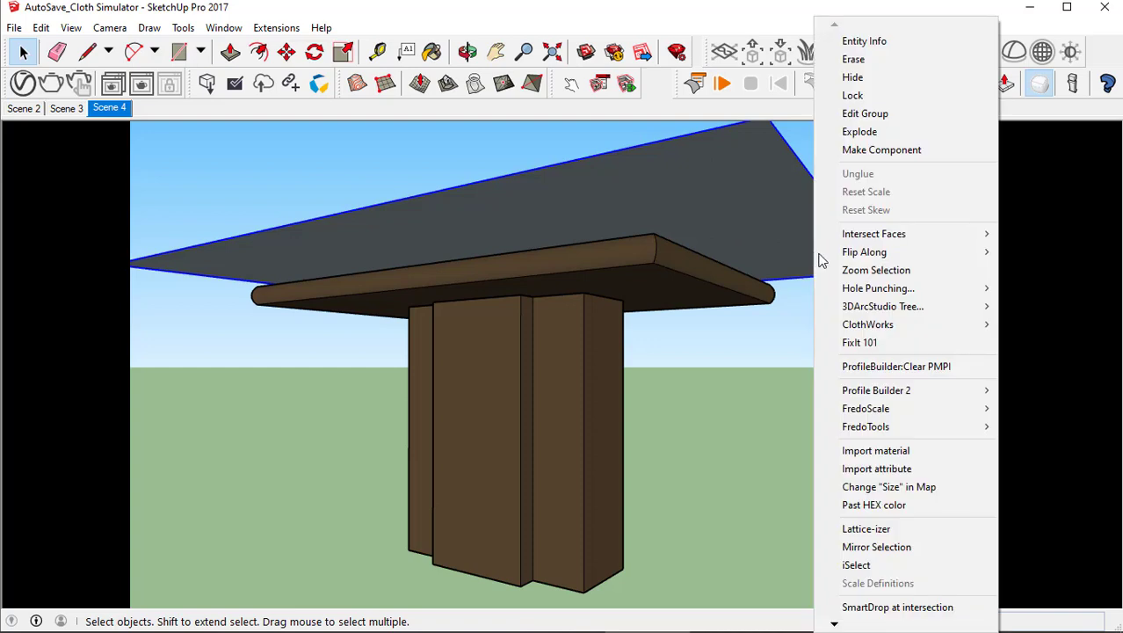
mouse_move(867, 324)
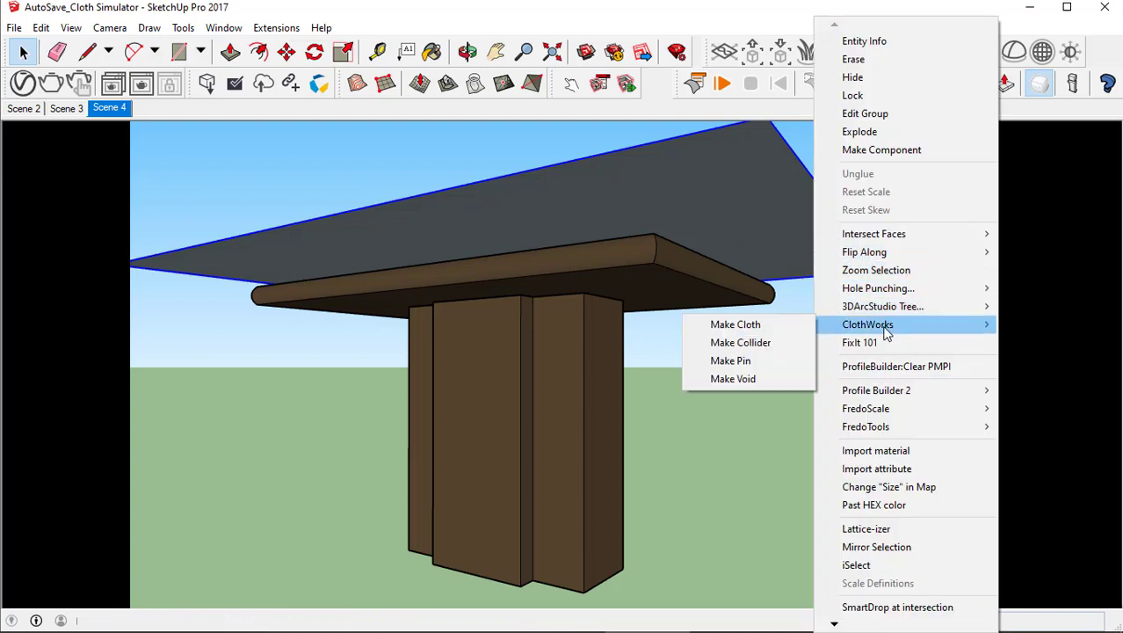
mouse_move(735, 324)
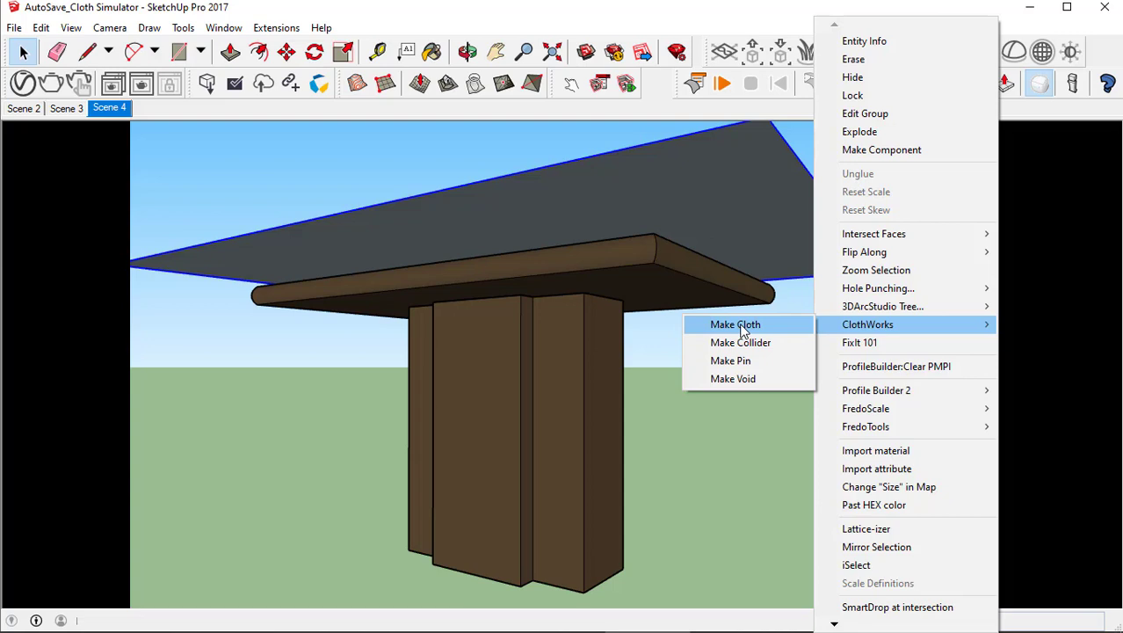
left_click(735, 324)
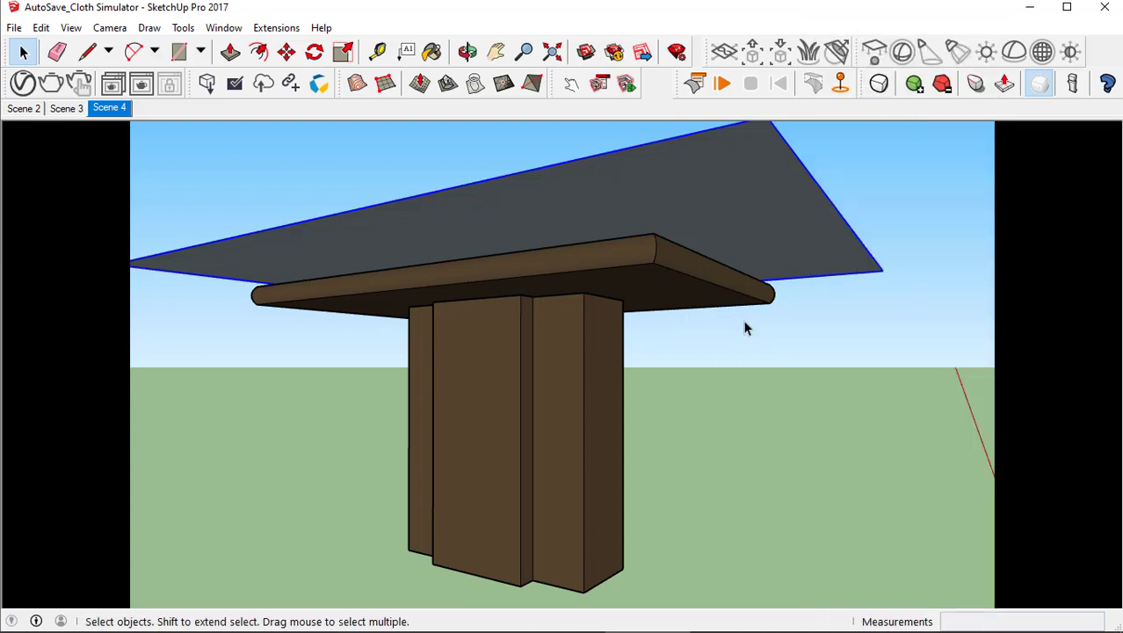
mouse_move(773, 216)
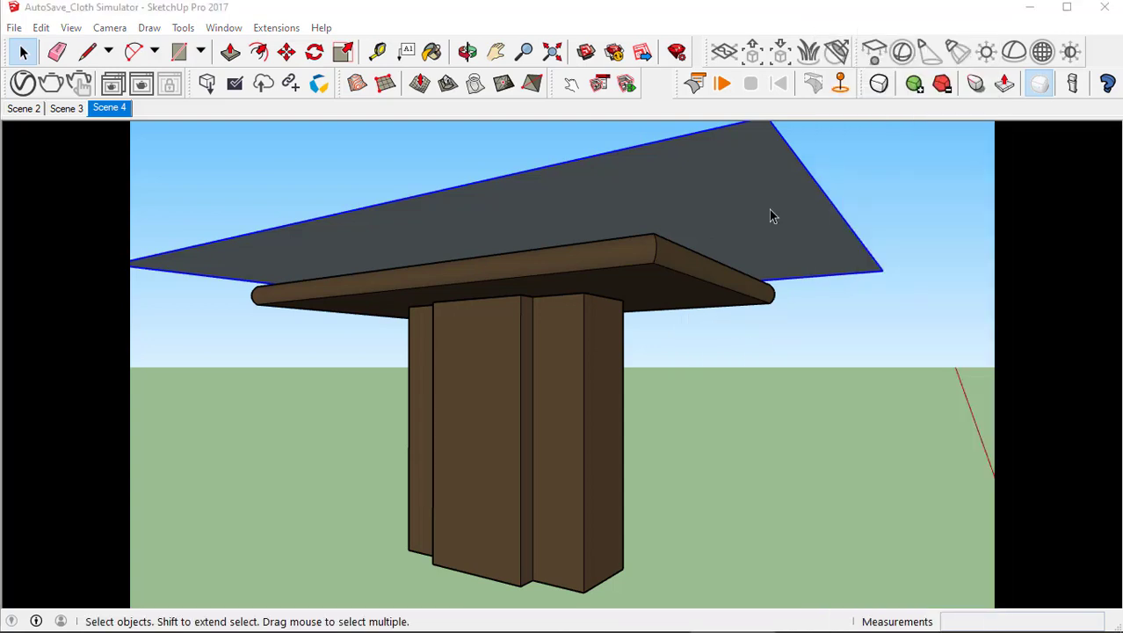
- Apply a quadrilateral grid to the cloth with resolution 4000
right_click(773, 216)
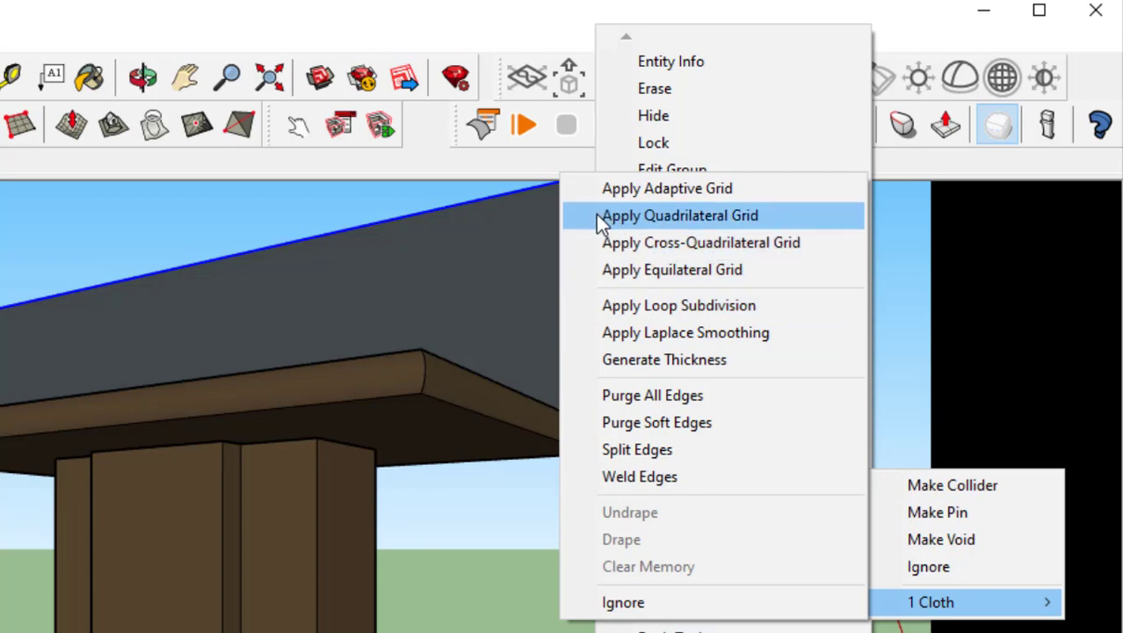
left_click(680, 216)
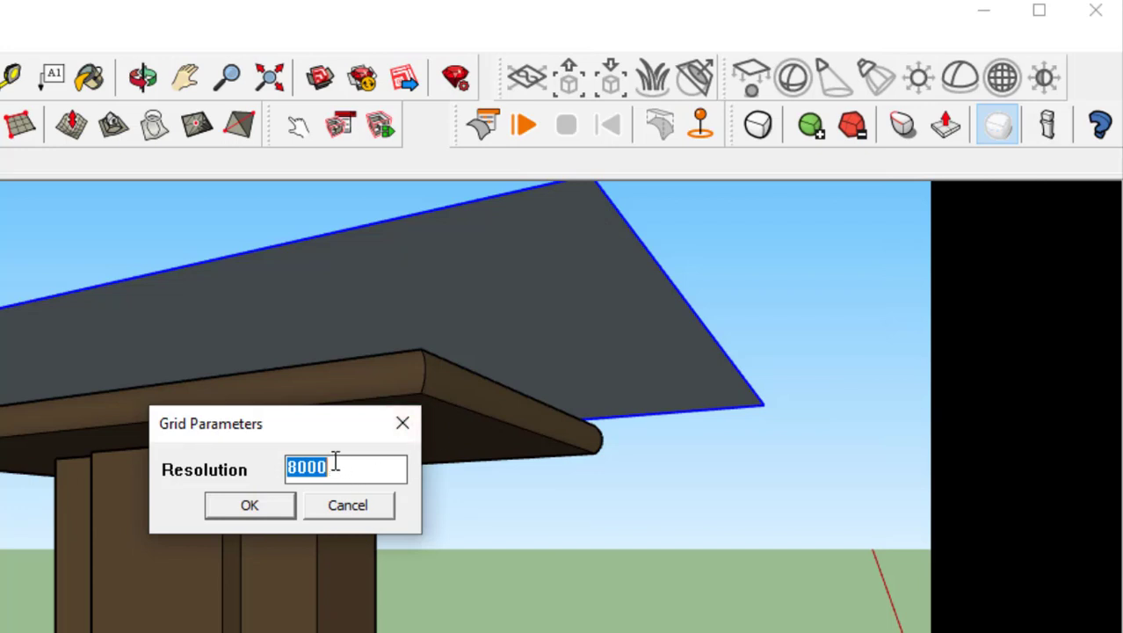
type("40")
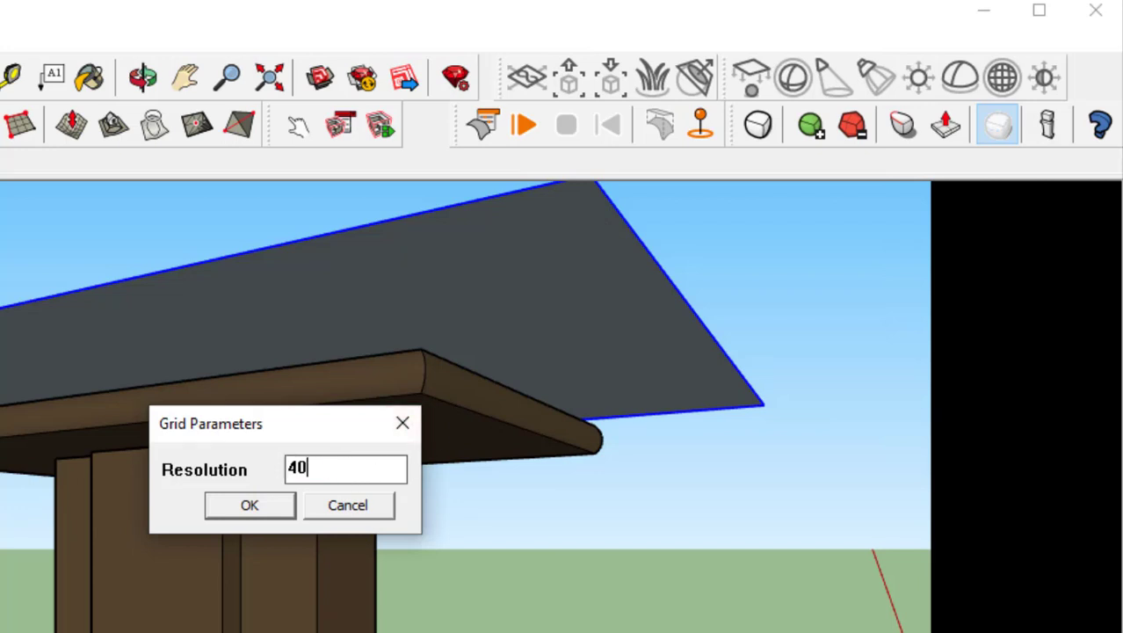
type("00")
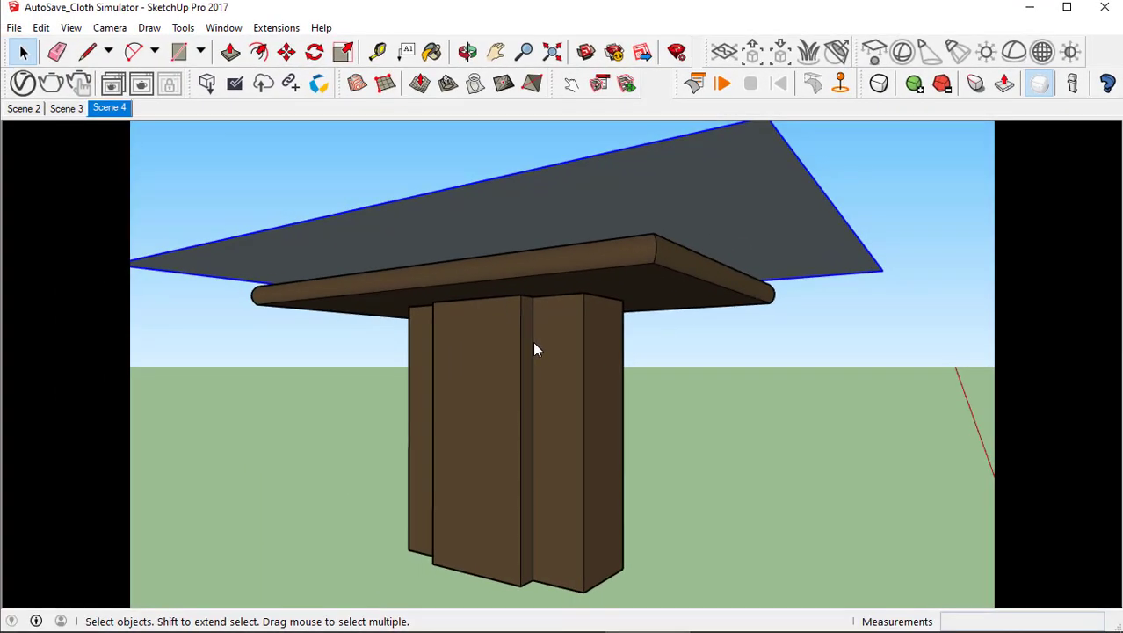
- Switch to Scene 3 and enable Hidden Geometry to reveal the cloth mesh
left_click(66, 108)
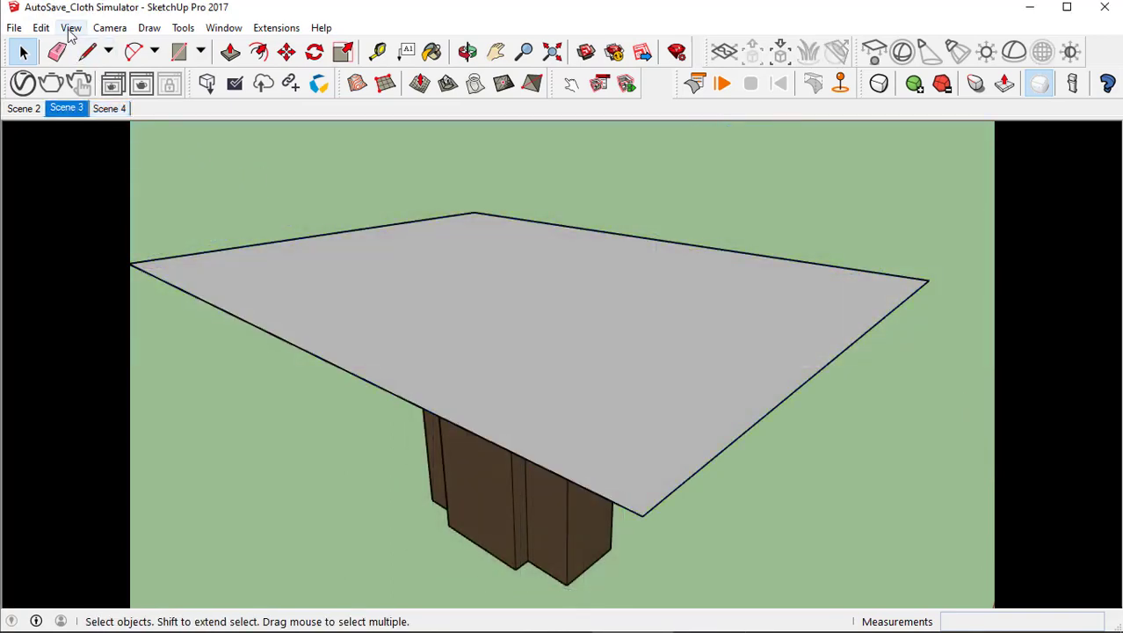
left_click(72, 27)
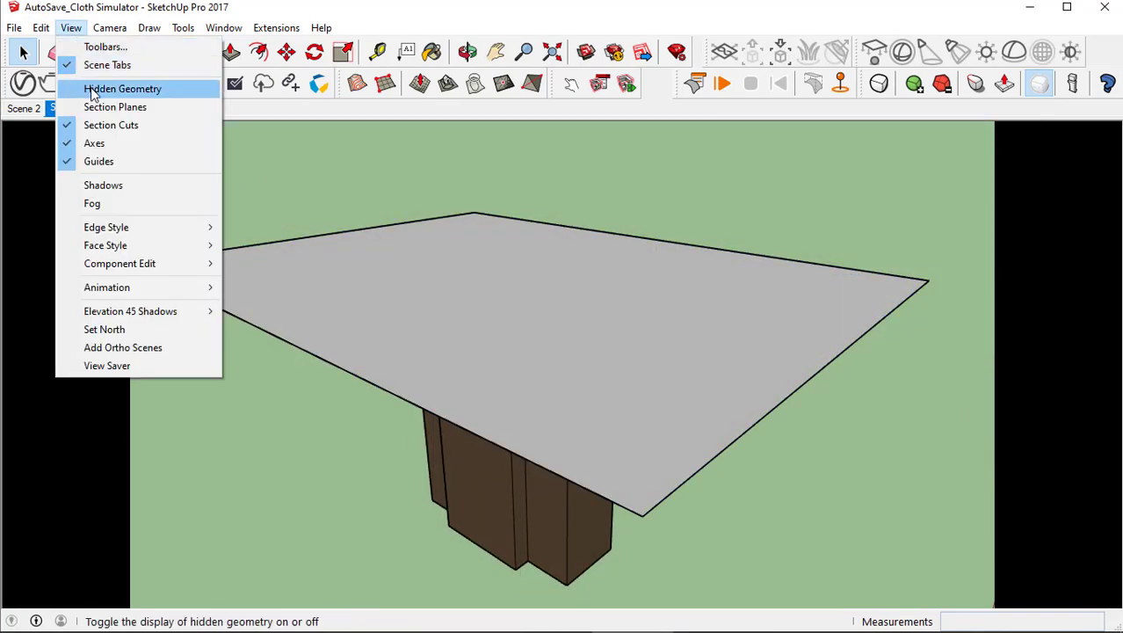
left_click(122, 88)
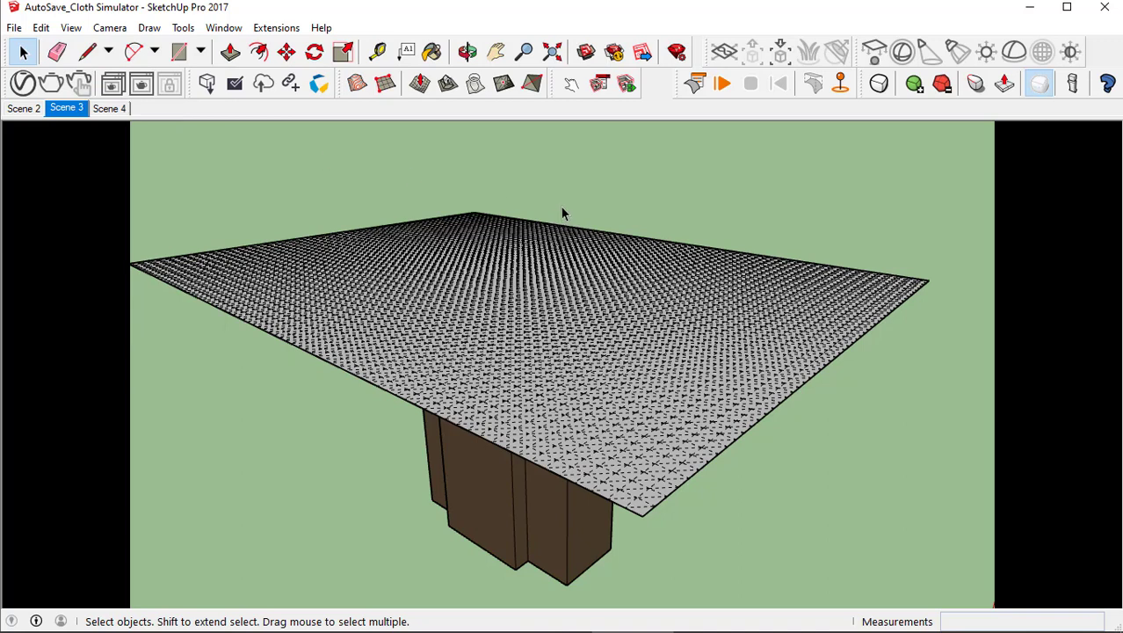
mouse_move(971, 475)
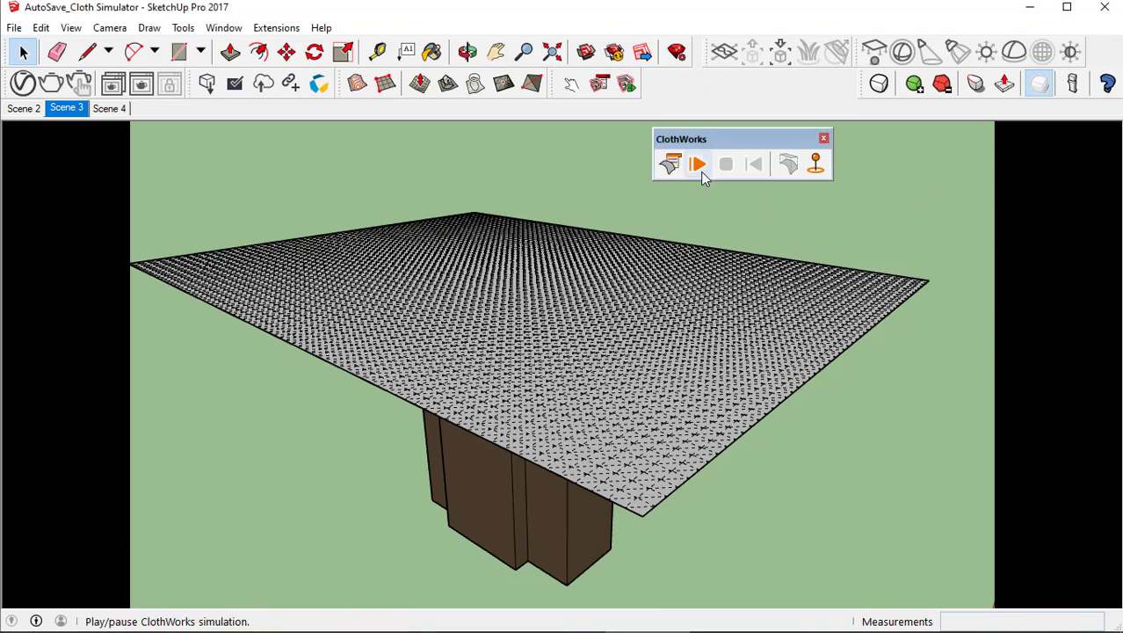
- Run the ClothWorks simulation until the cloth drapes over the table, then stop it
left_click(696, 164)
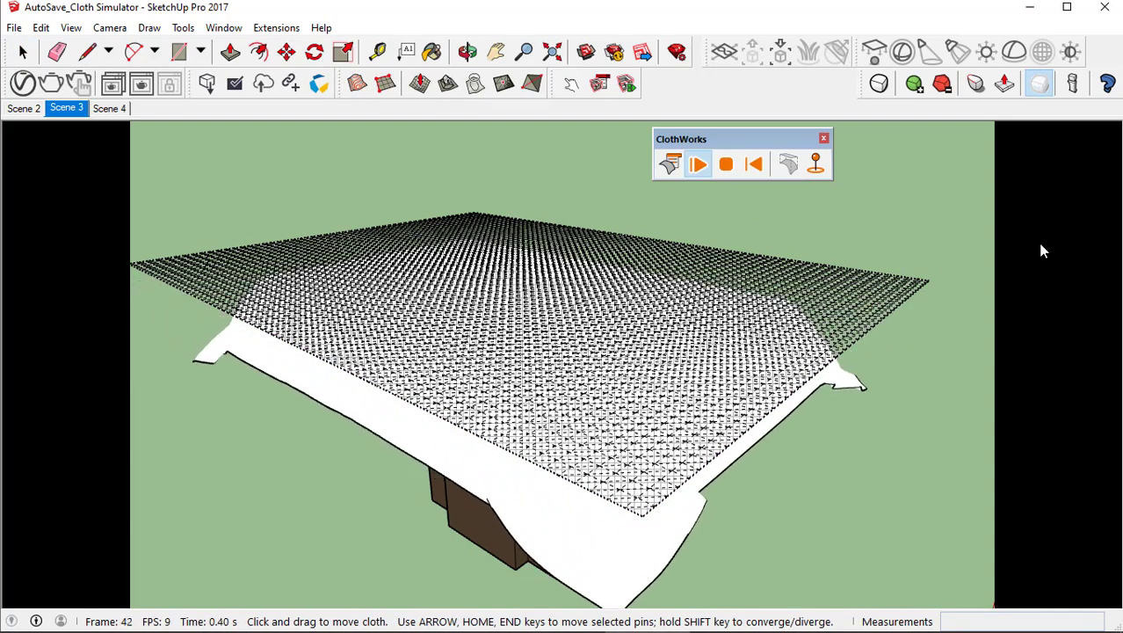
left_click(698, 164)
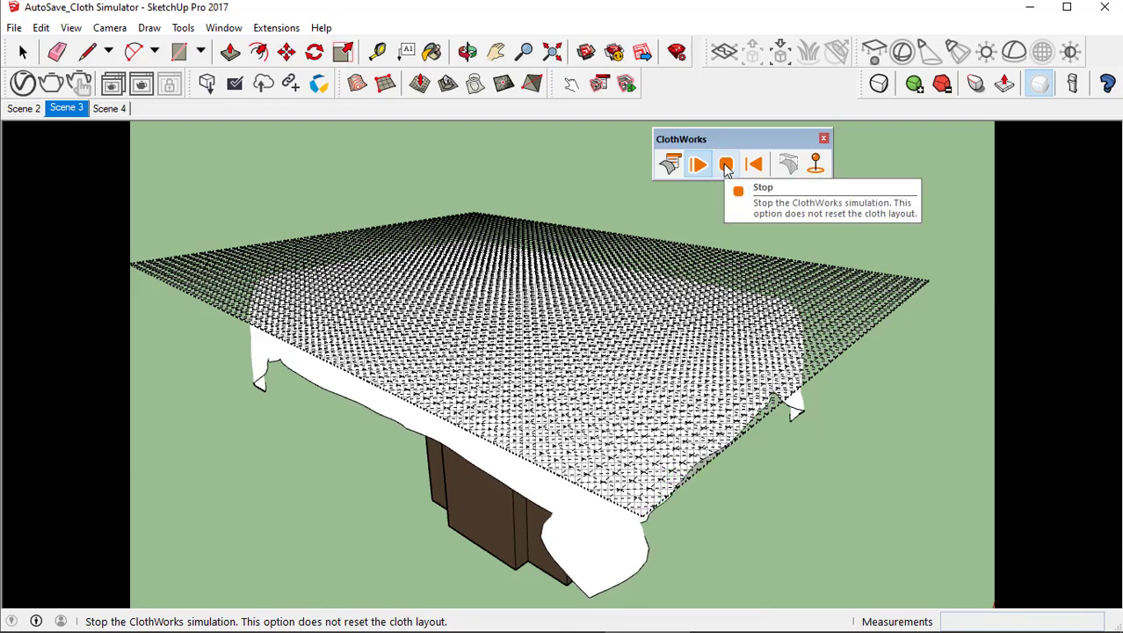
left_click(726, 164)
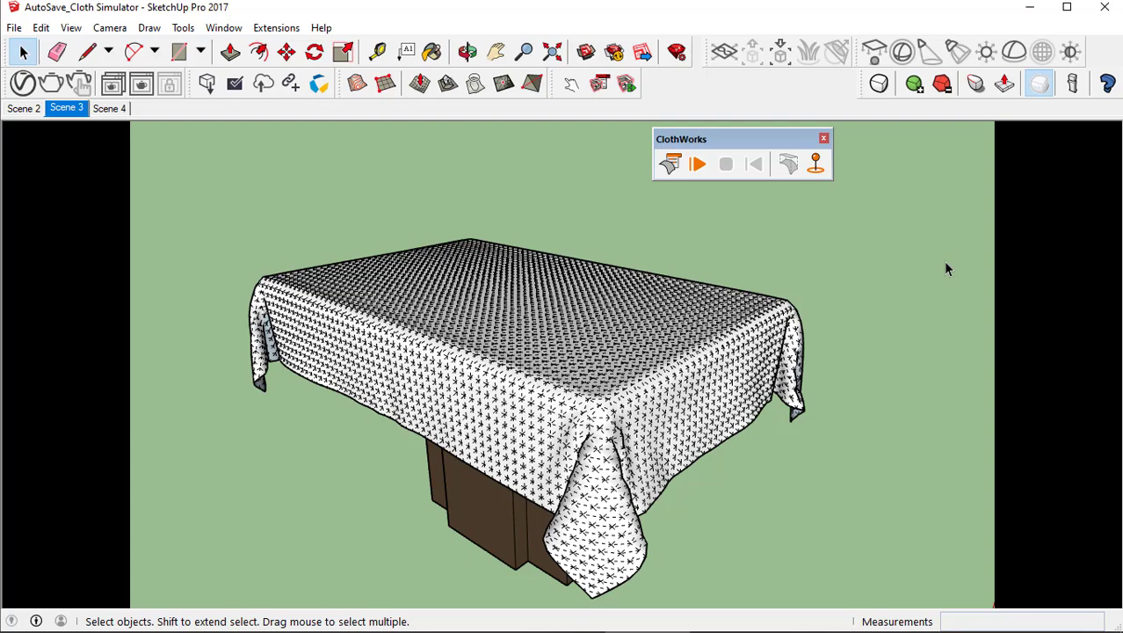
- Turn off Hidden Geometry to hide the cloth mesh, then toggle the cloth's drape
left_click(70, 27)
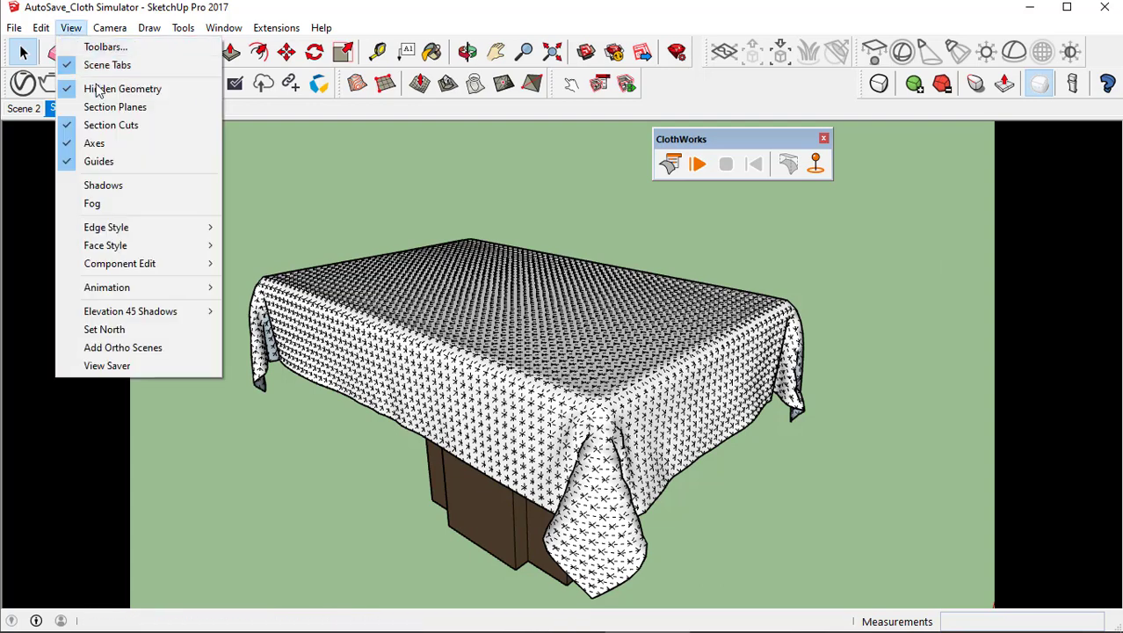
mouse_move(123, 88)
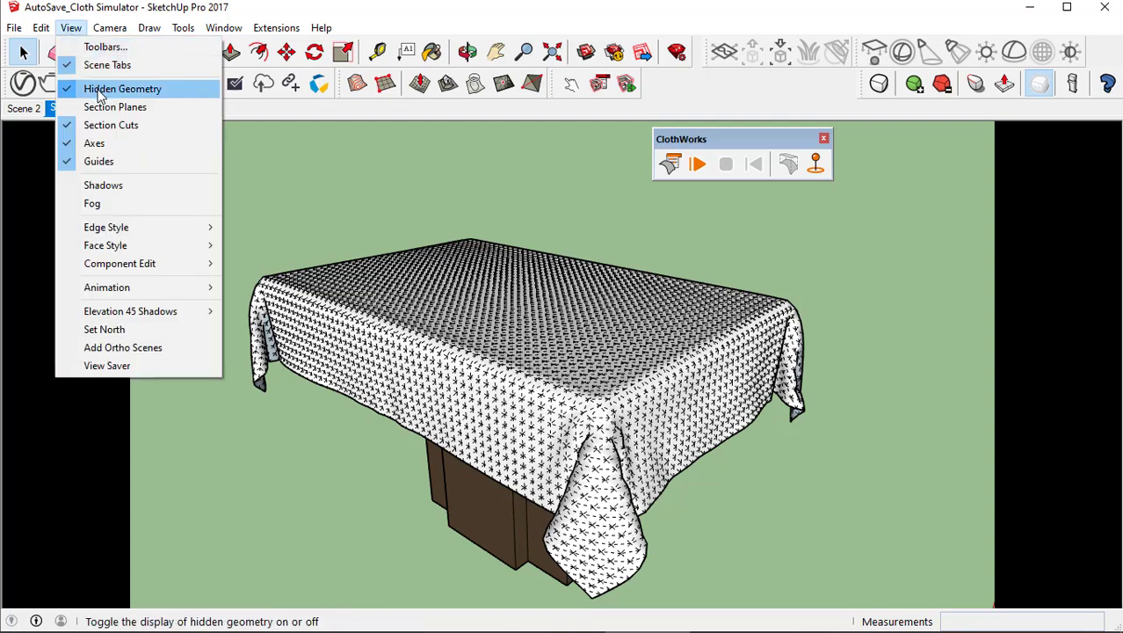
left_click(123, 88)
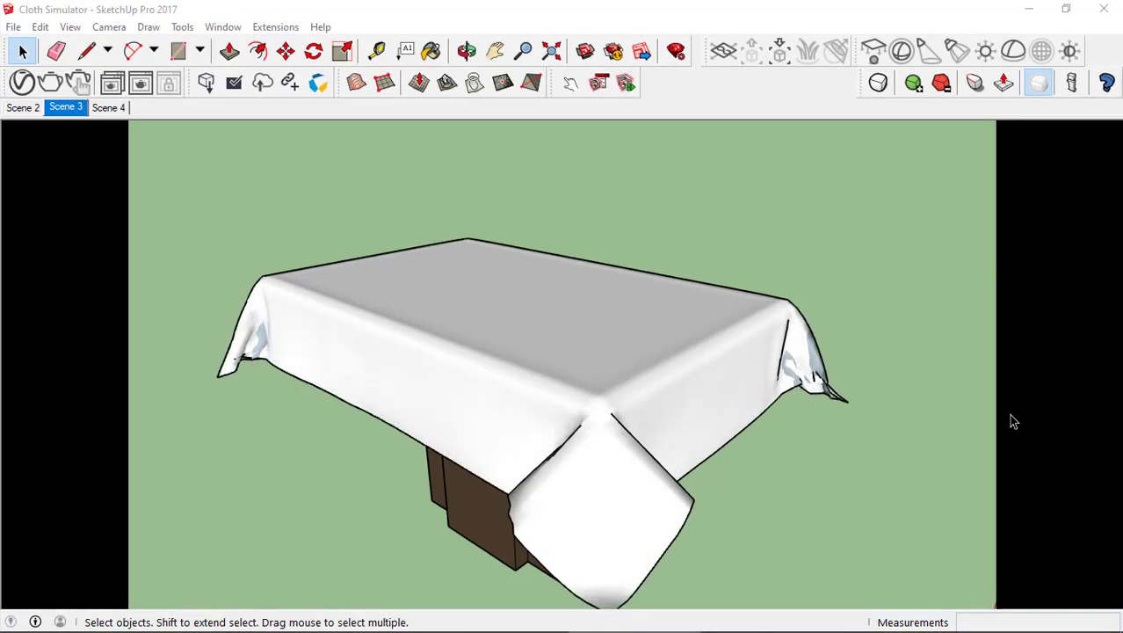
mouse_move(763, 422)
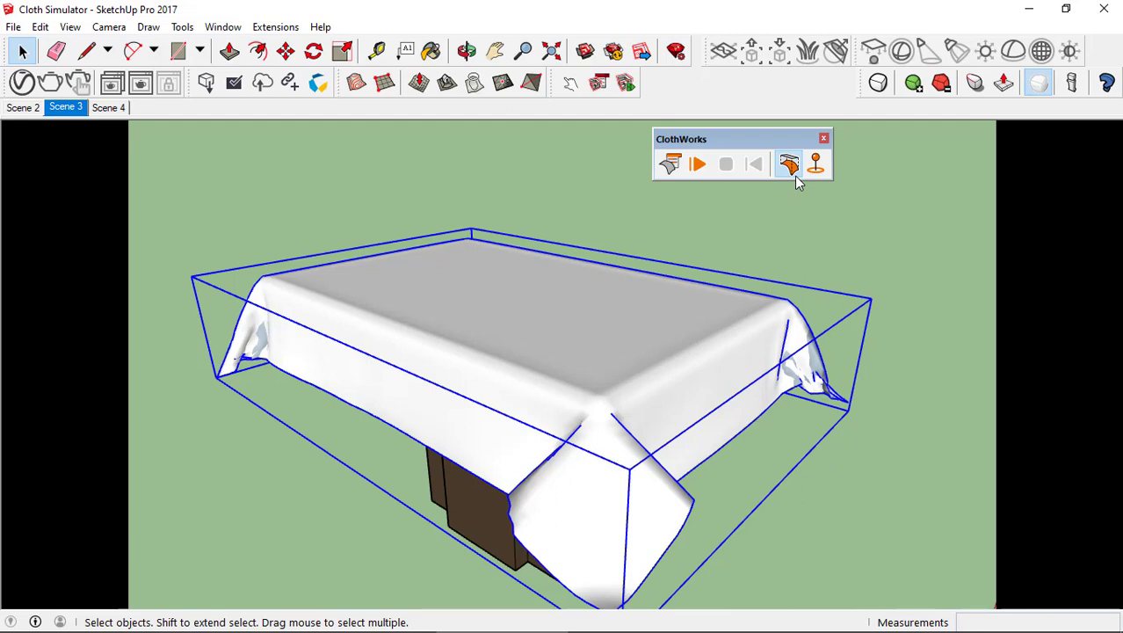
mouse_move(788, 164)
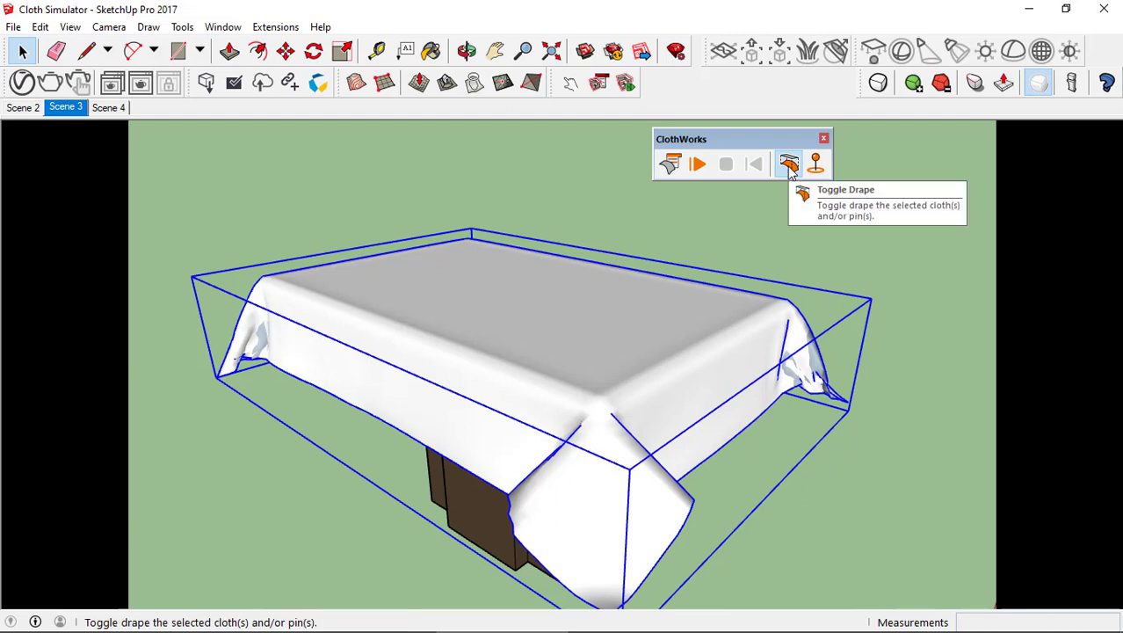
left_click(787, 165)
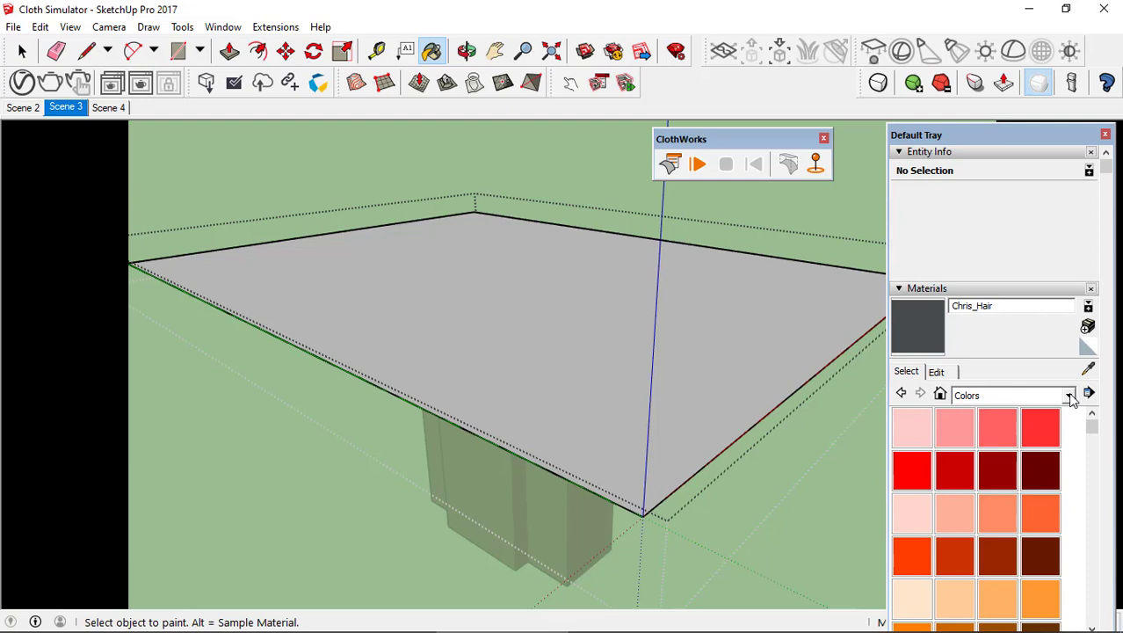
- Paint the flat cloth rectangle with Carpet Diamond Olive from the carpet and fabrics collection
left_click(1069, 394)
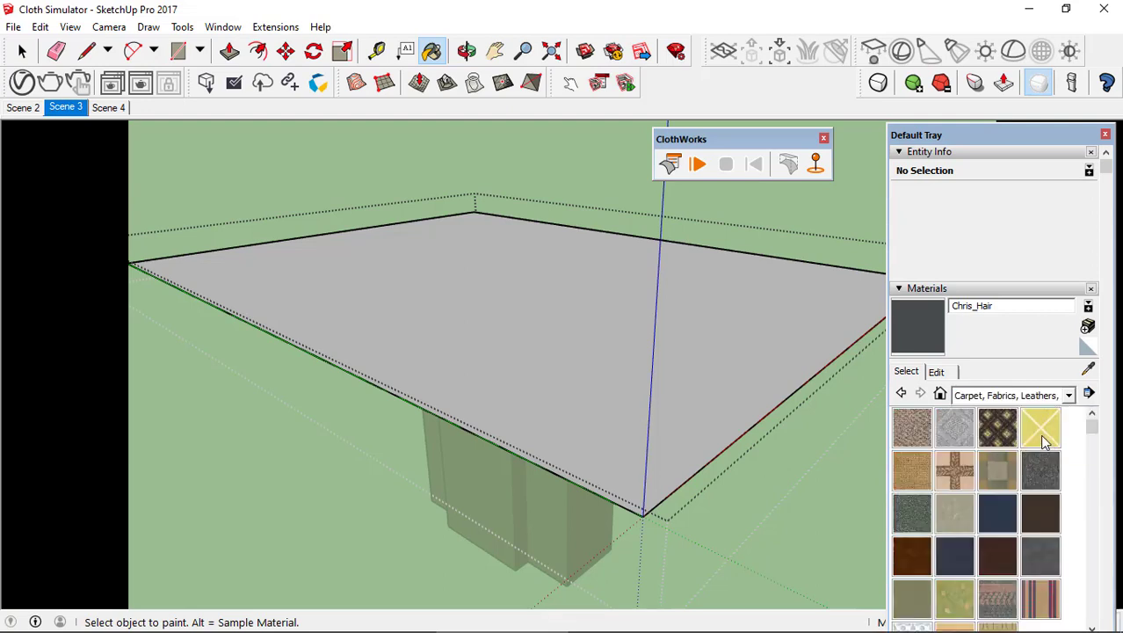
mouse_move(997, 431)
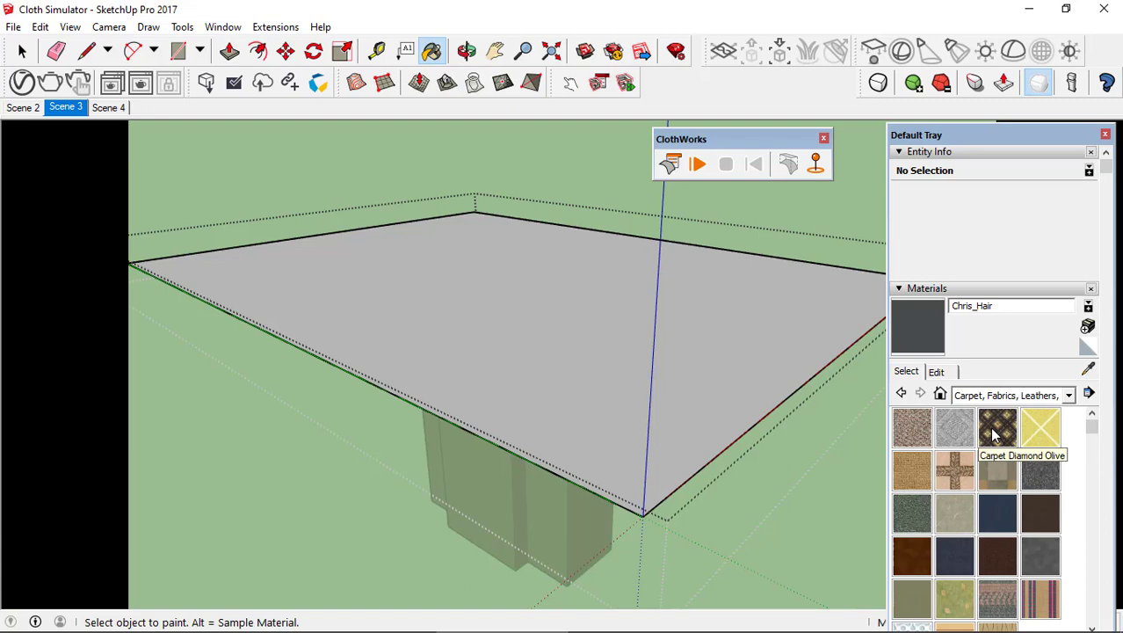
left_click(997, 428)
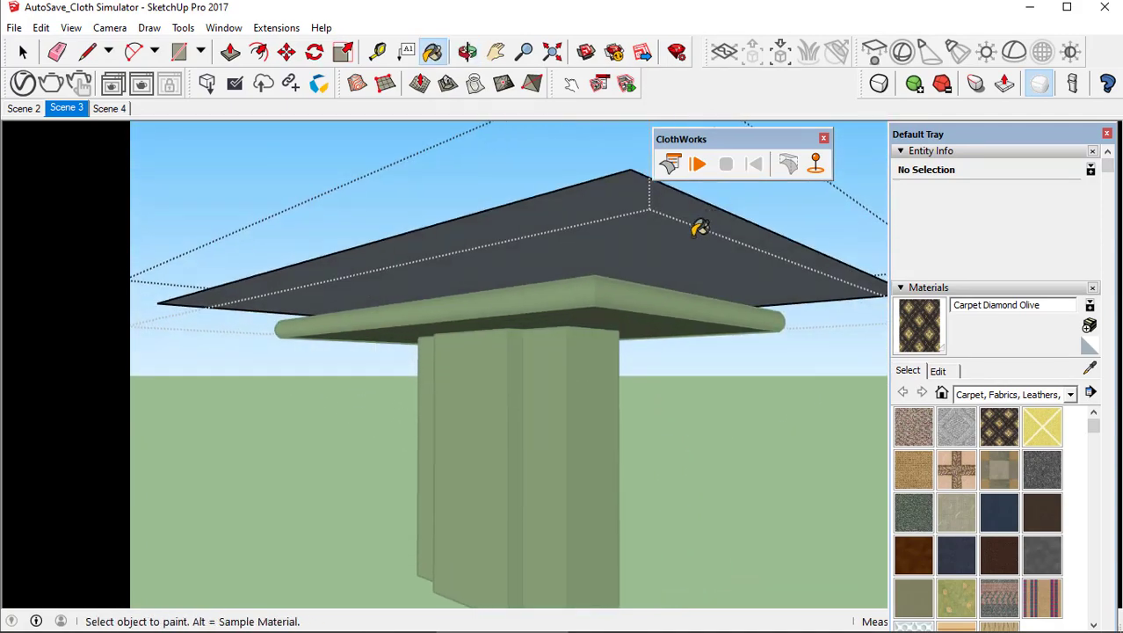
left_click(483, 229)
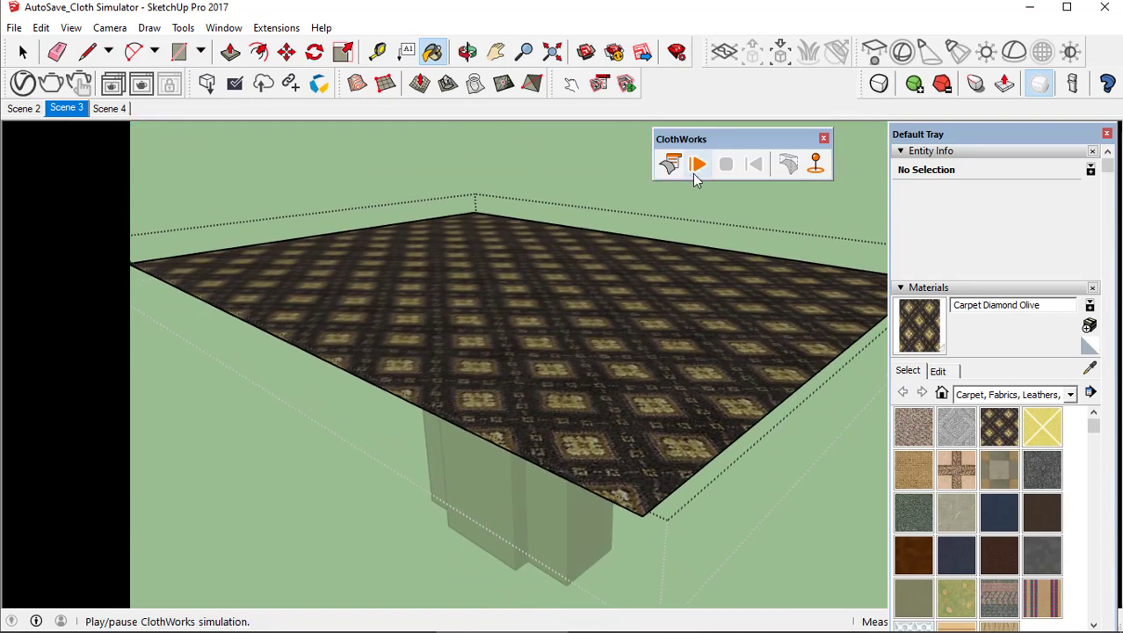
- Run a ClothWorks test drape of the textured cloth, then stop the simulation
left_click(697, 164)
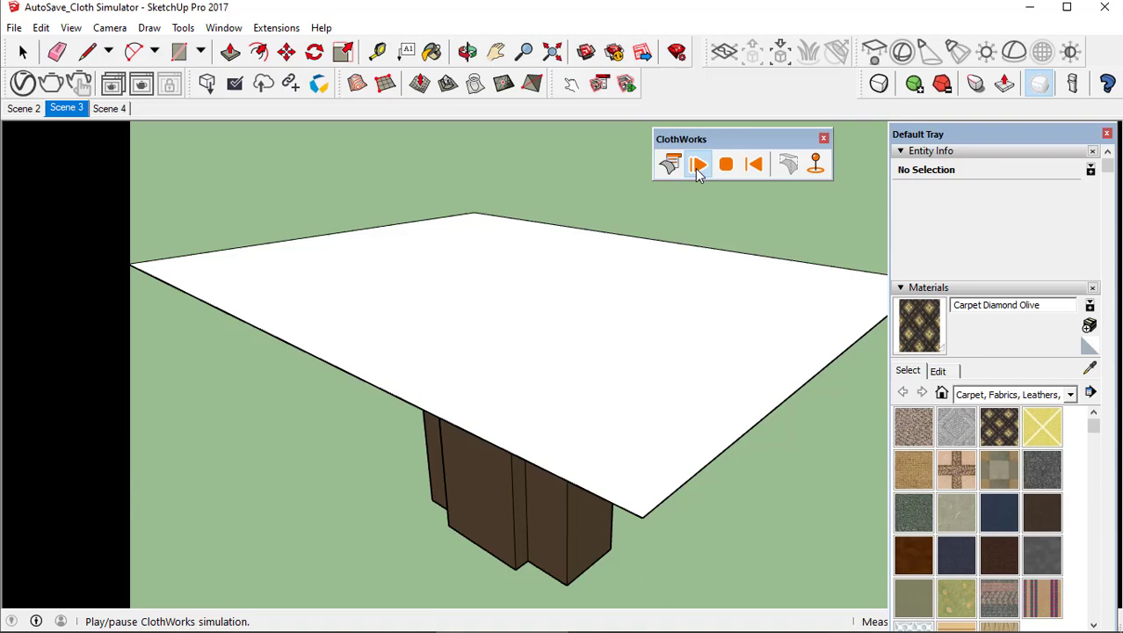
left_click(698, 165)
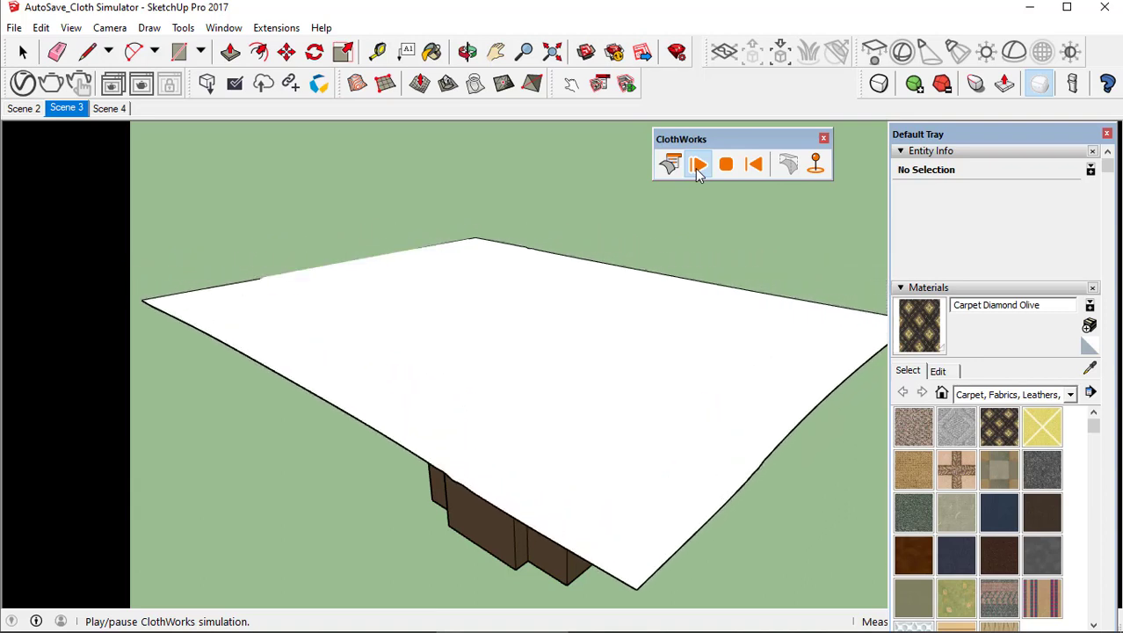
left_click(697, 164)
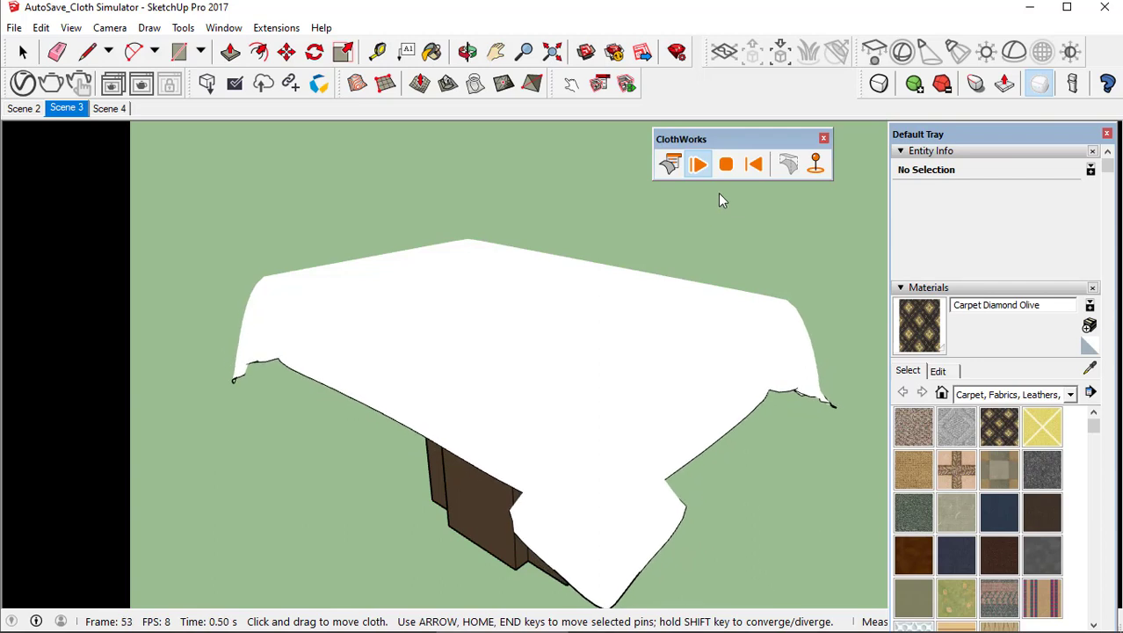
left_click(726, 164)
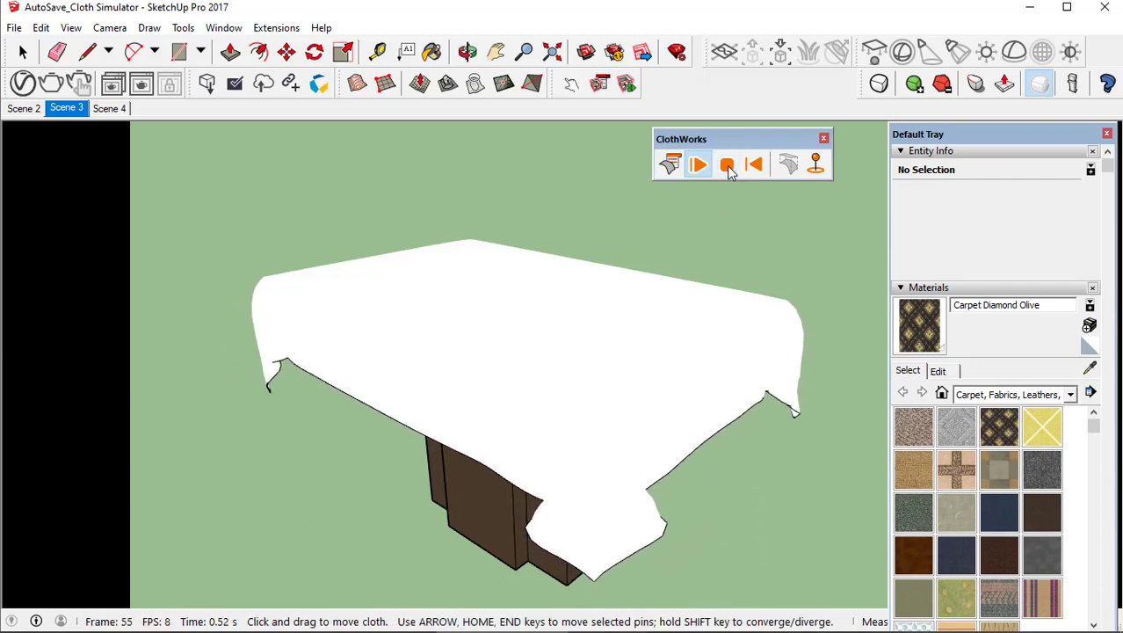
left_click(727, 164)
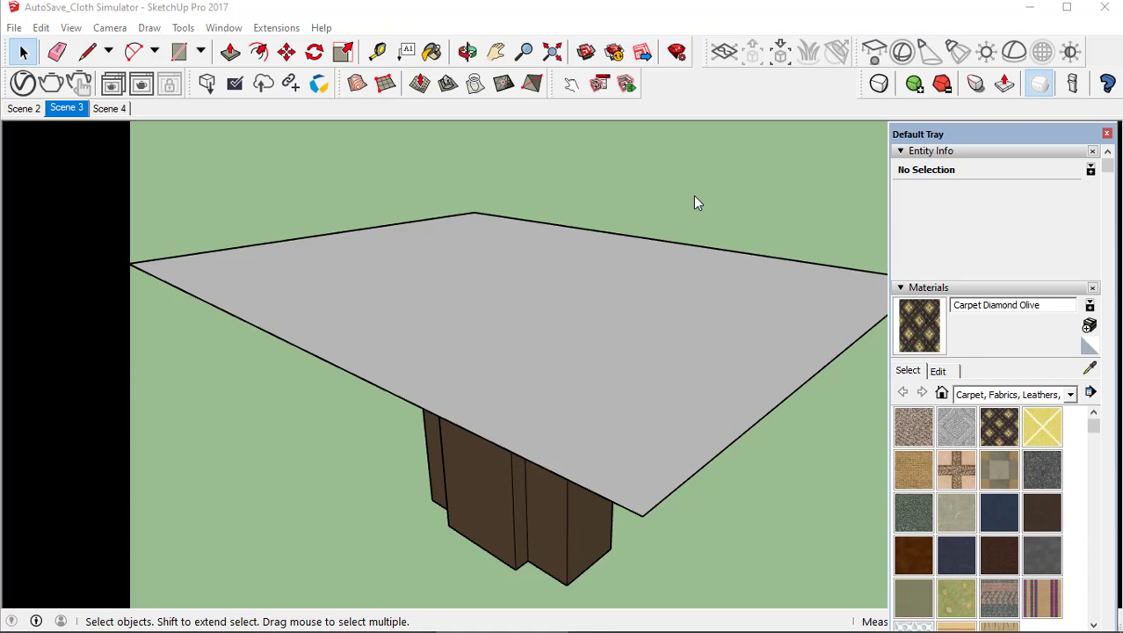
mouse_move(943, 382)
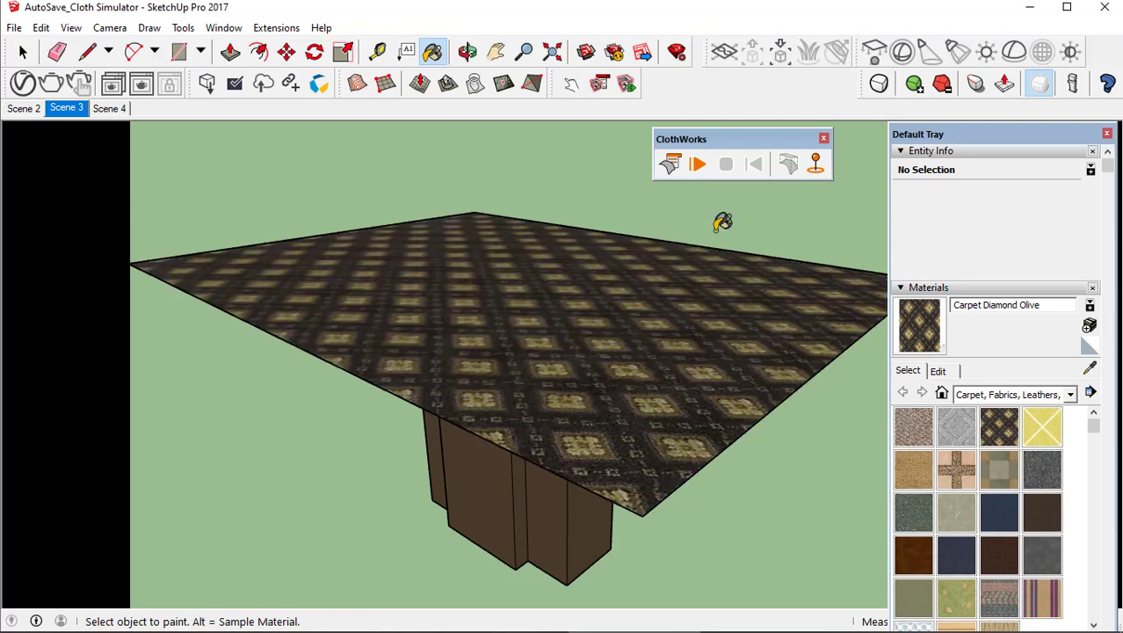
- Rerun the ClothWorks drape past the license notice, inspect the cloth edge, and return to Scene 3
left_click(697, 163)
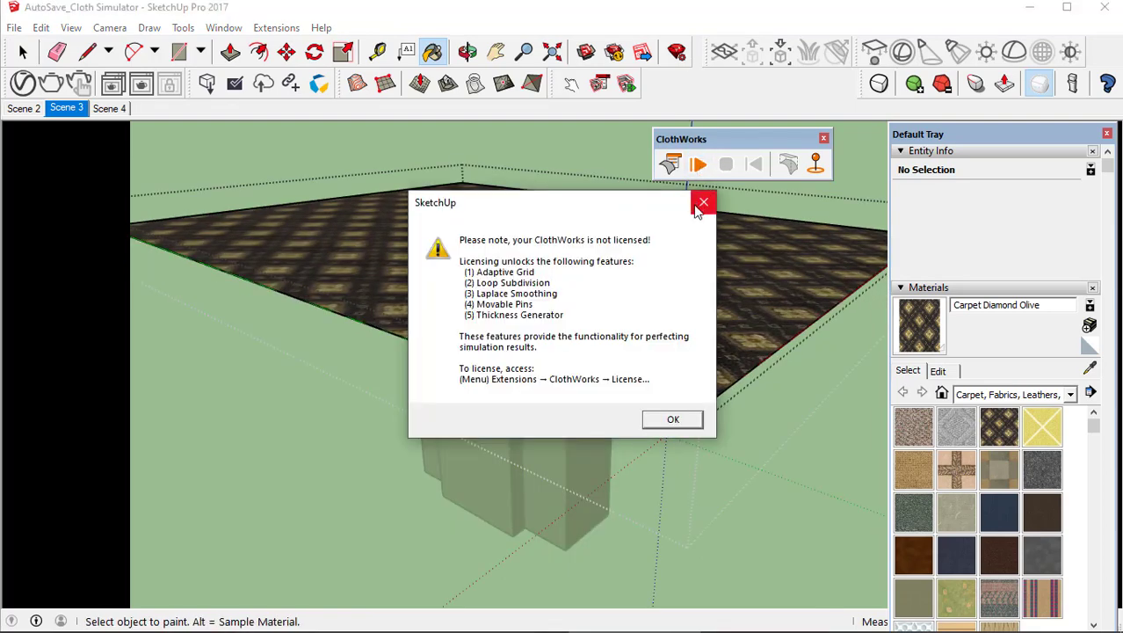
left_click(673, 419)
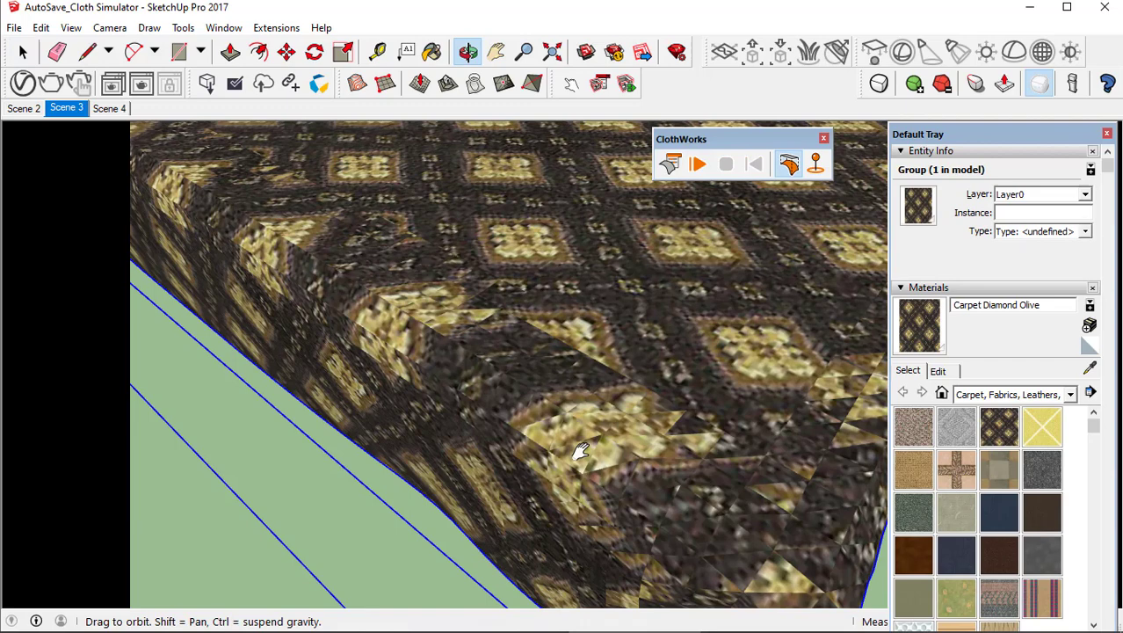
left_click_drag(580, 448, 602, 466)
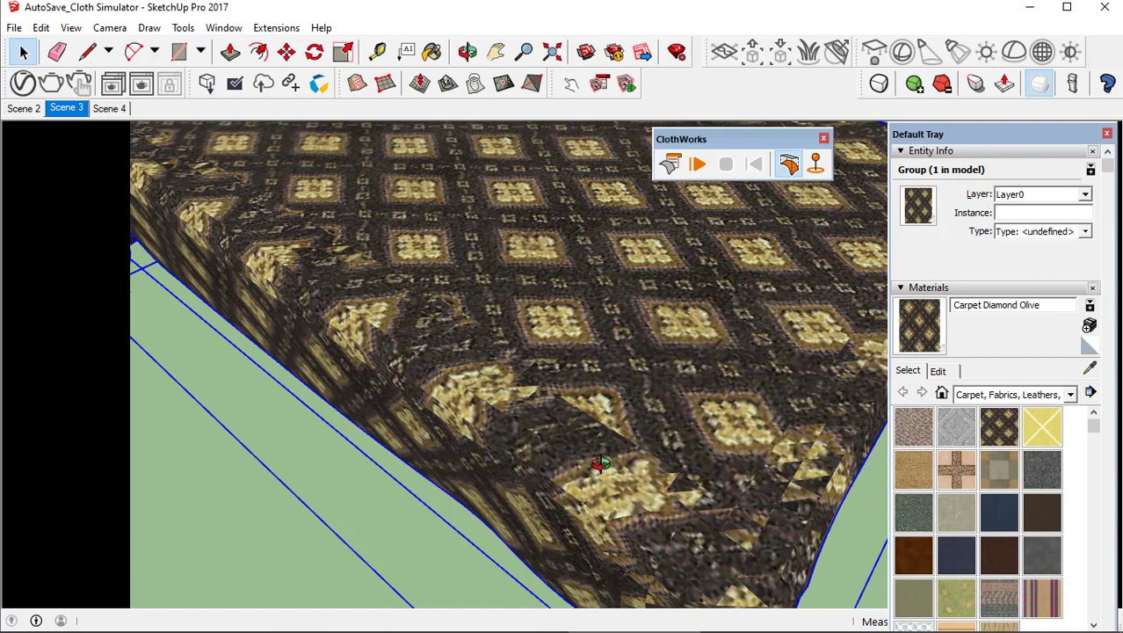
left_click(66, 108)
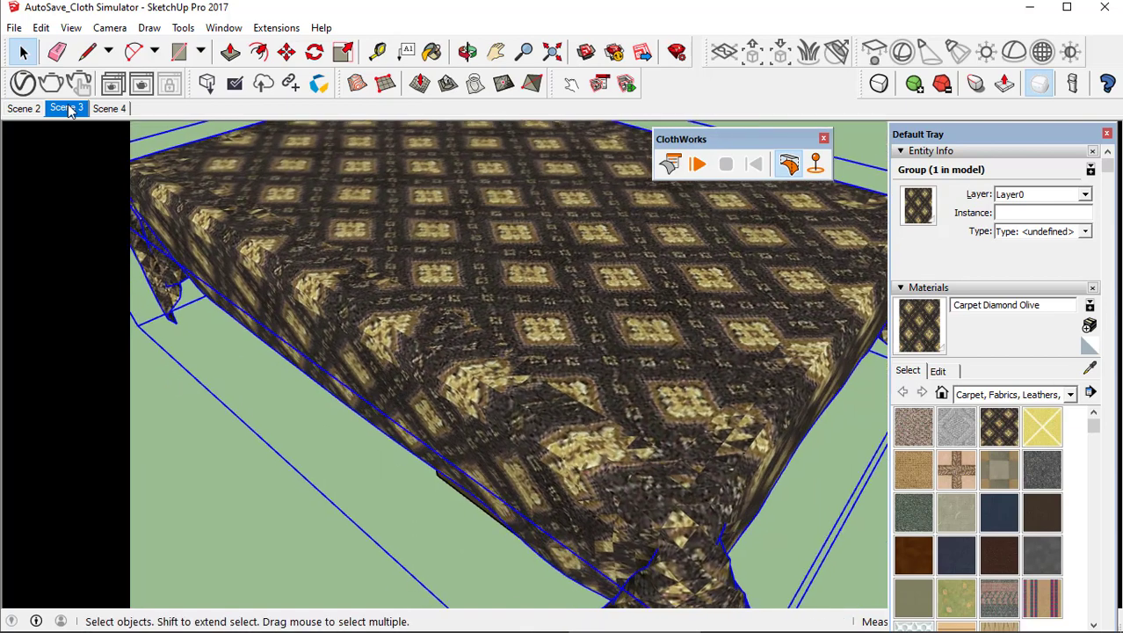
left_click(63, 108)
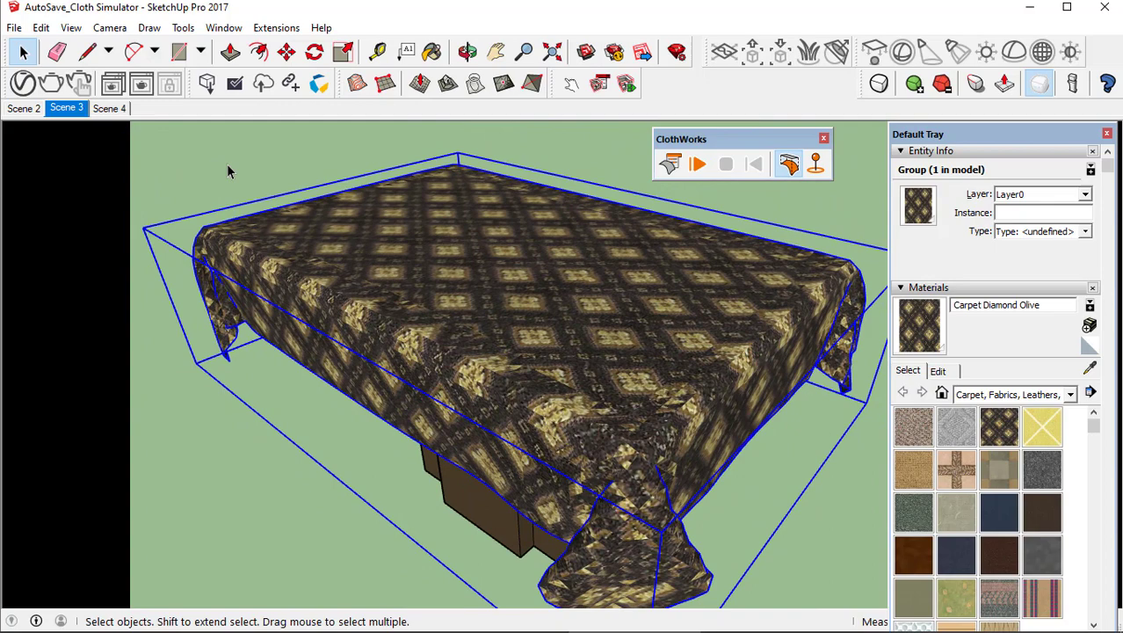
left_click(697, 163)
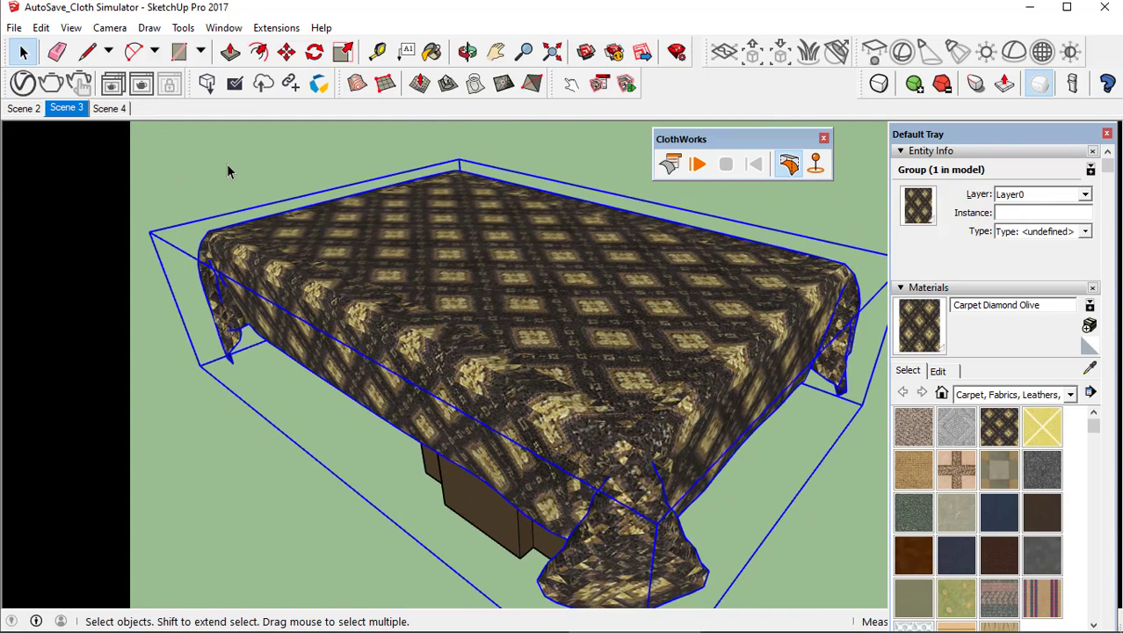